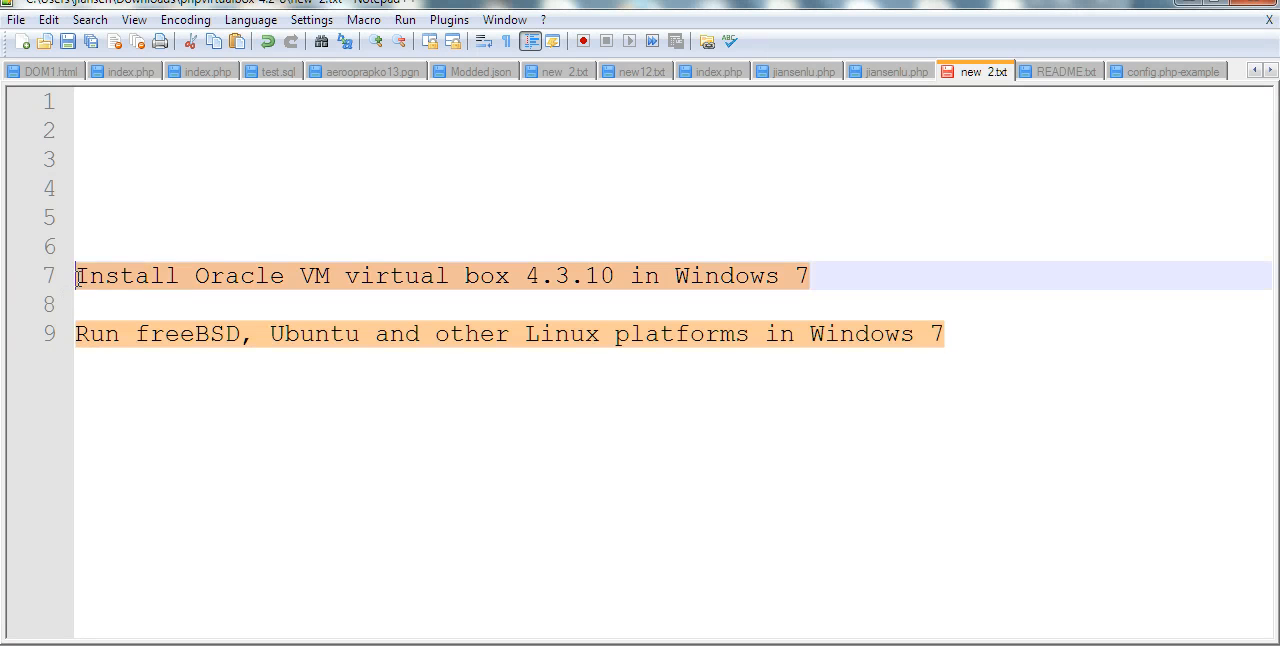
# Browse virtualbox.org to the Downloads page listing the VirtualBox 4.3.10 platform packages.
pyautogui.click(510, 275)
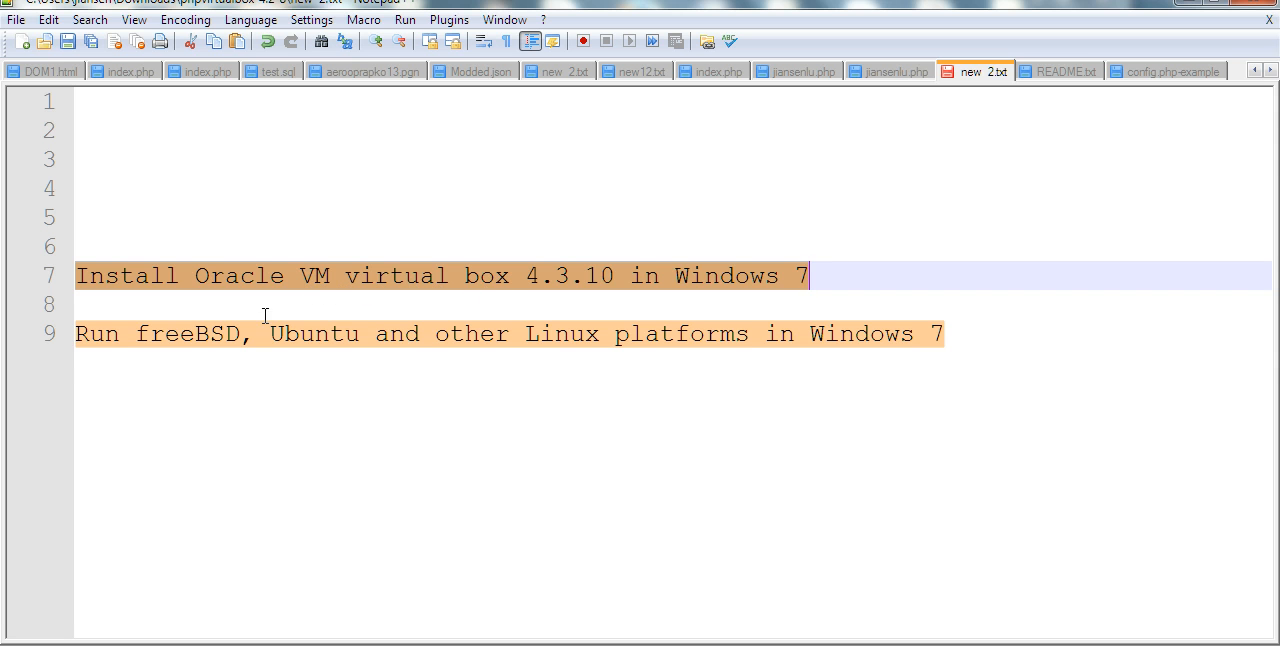
pyautogui.click(265, 333)
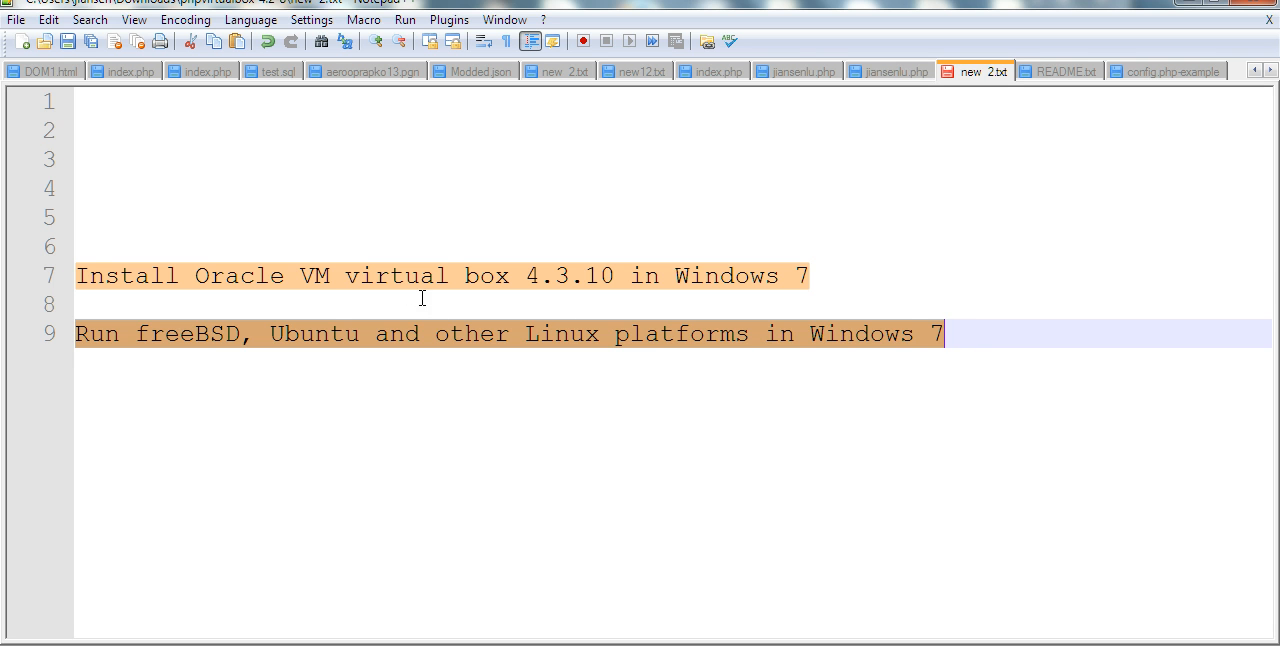
pyautogui.click(335, 275)
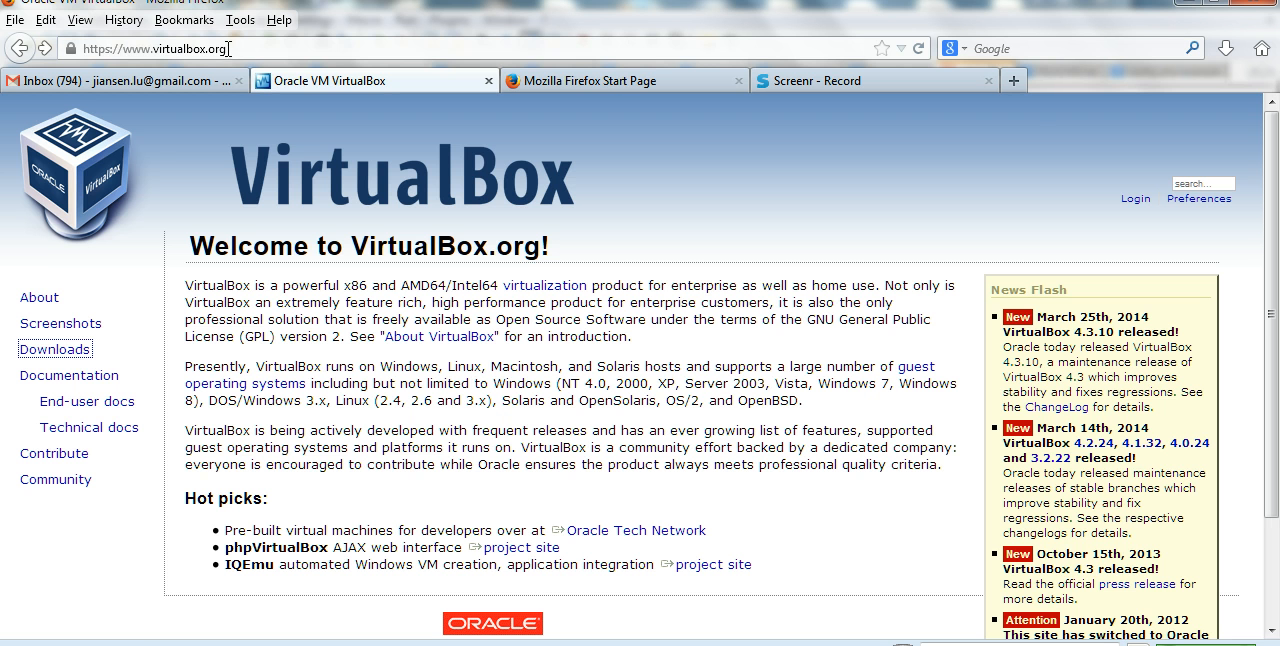
pyautogui.click(54, 349)
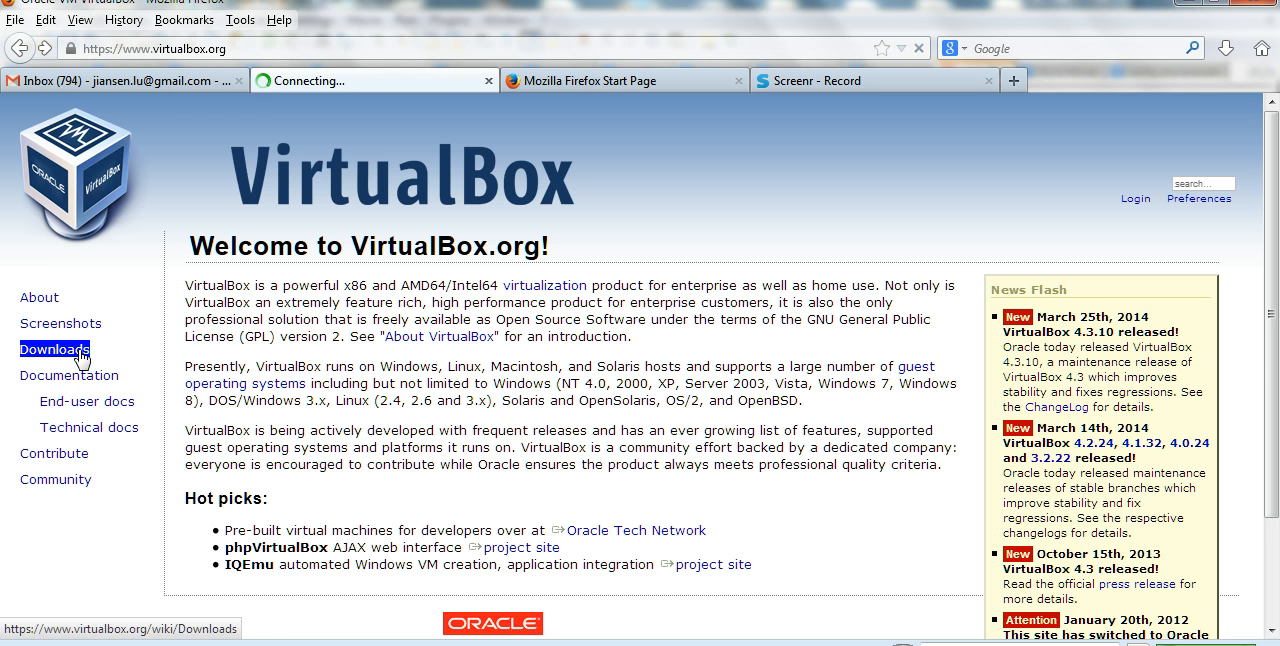
pyautogui.click(54, 349)
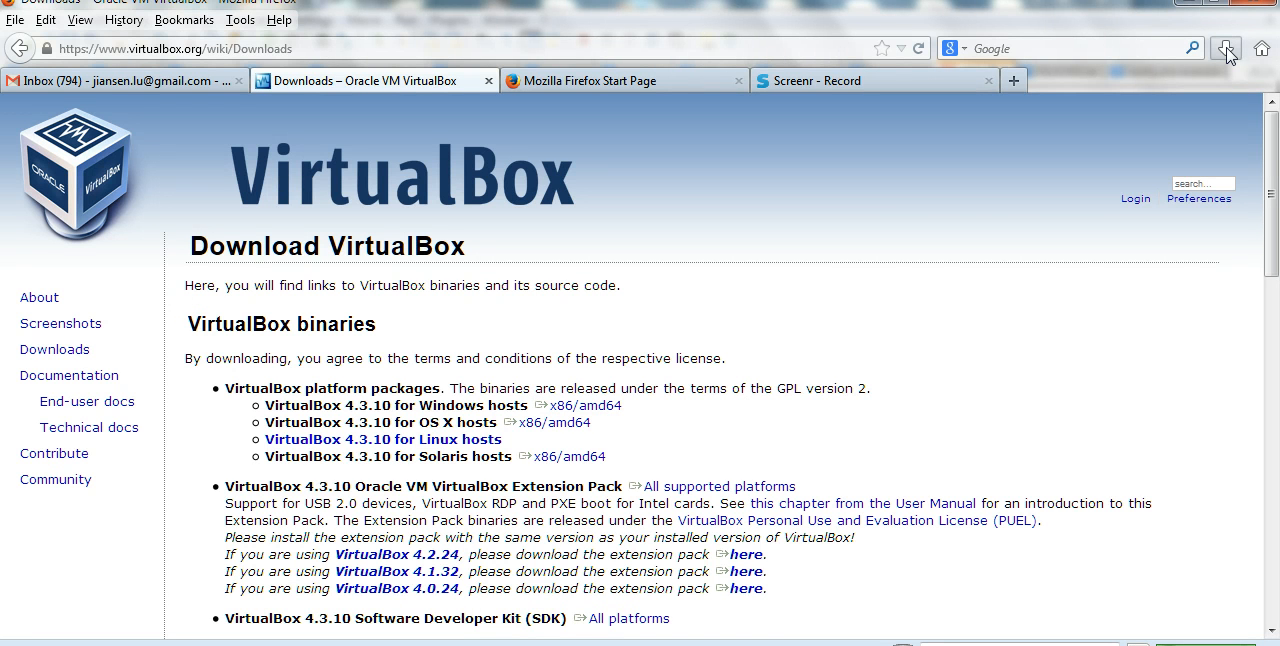
# Run the downloaded VirtualBox-4.3.10-93012-Win.exe installer from Firefox's downloads, accepting the security warning.
pyautogui.click(1225, 48)
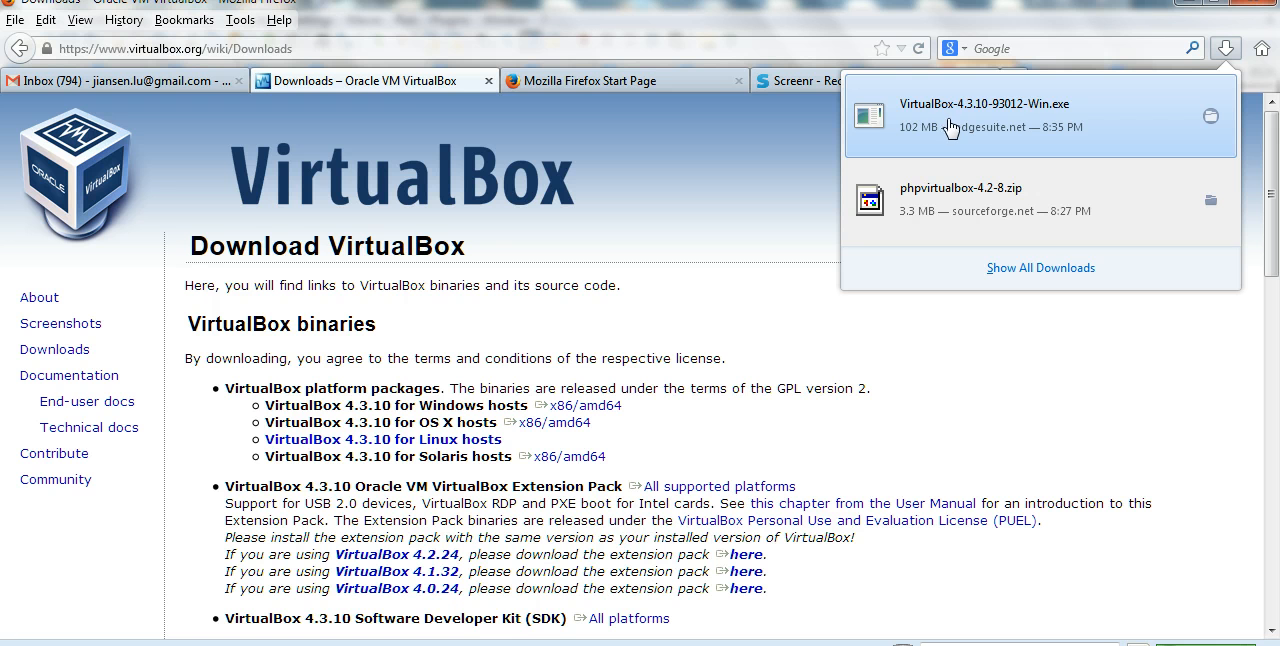
pyautogui.moveTo(1046, 115)
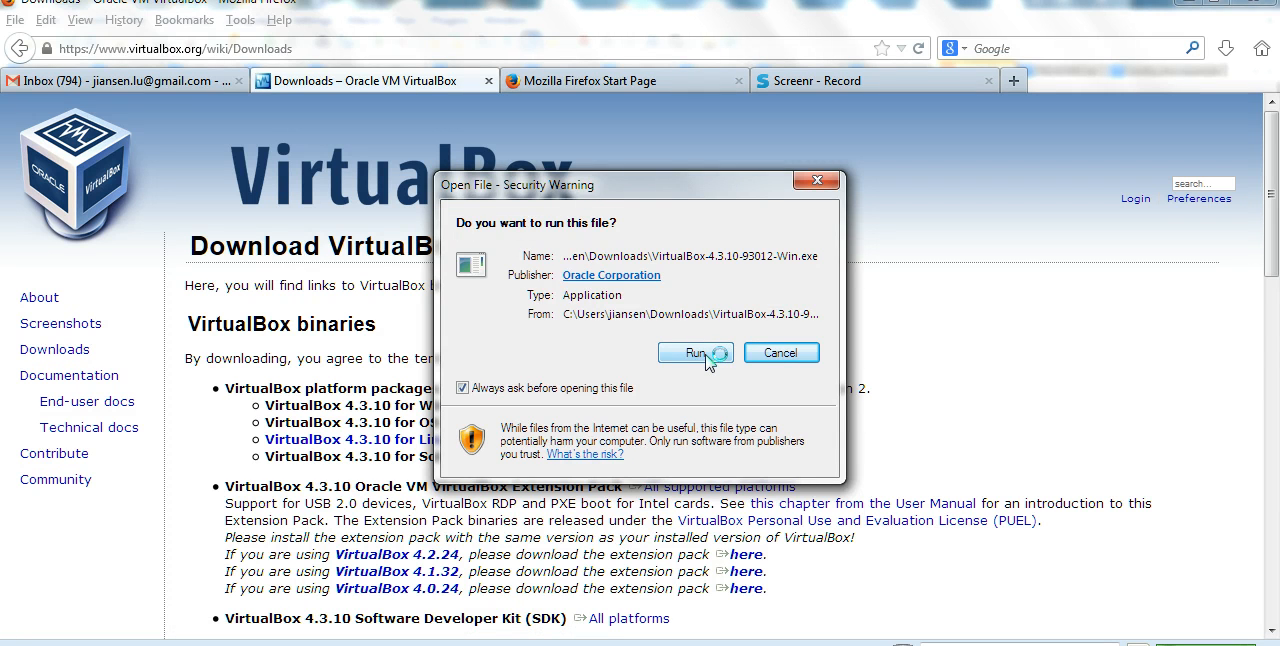
pyautogui.click(695, 352)
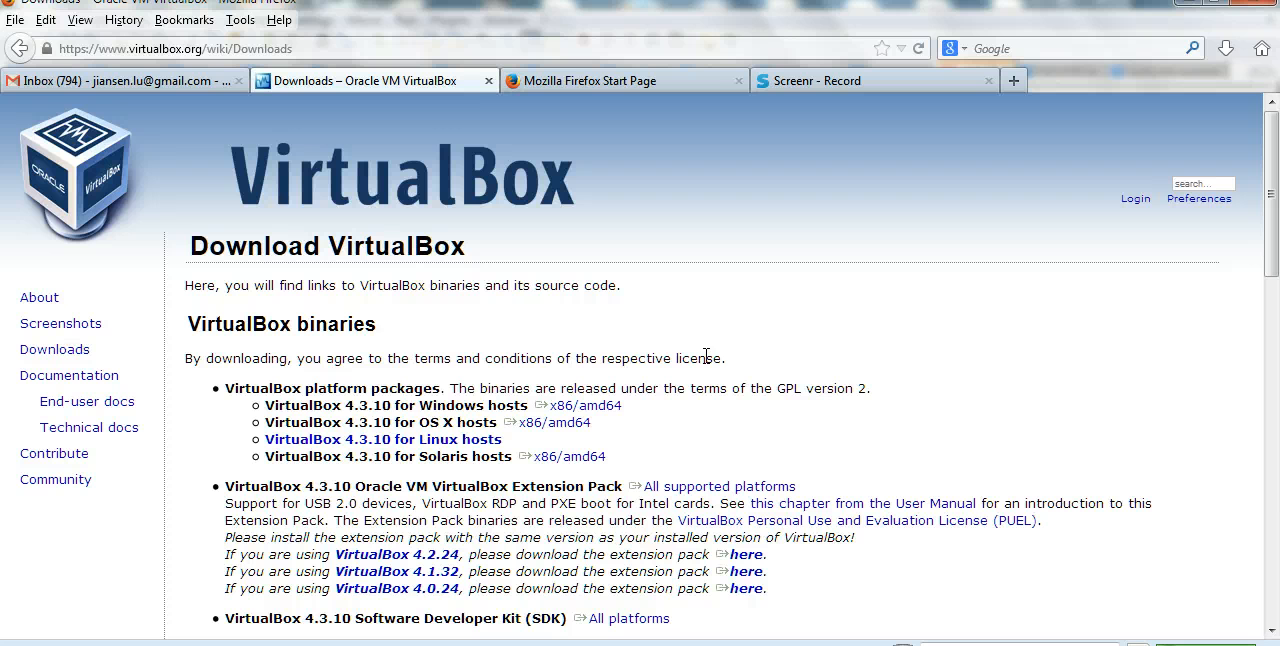
pyautogui.moveTo(184, 485)
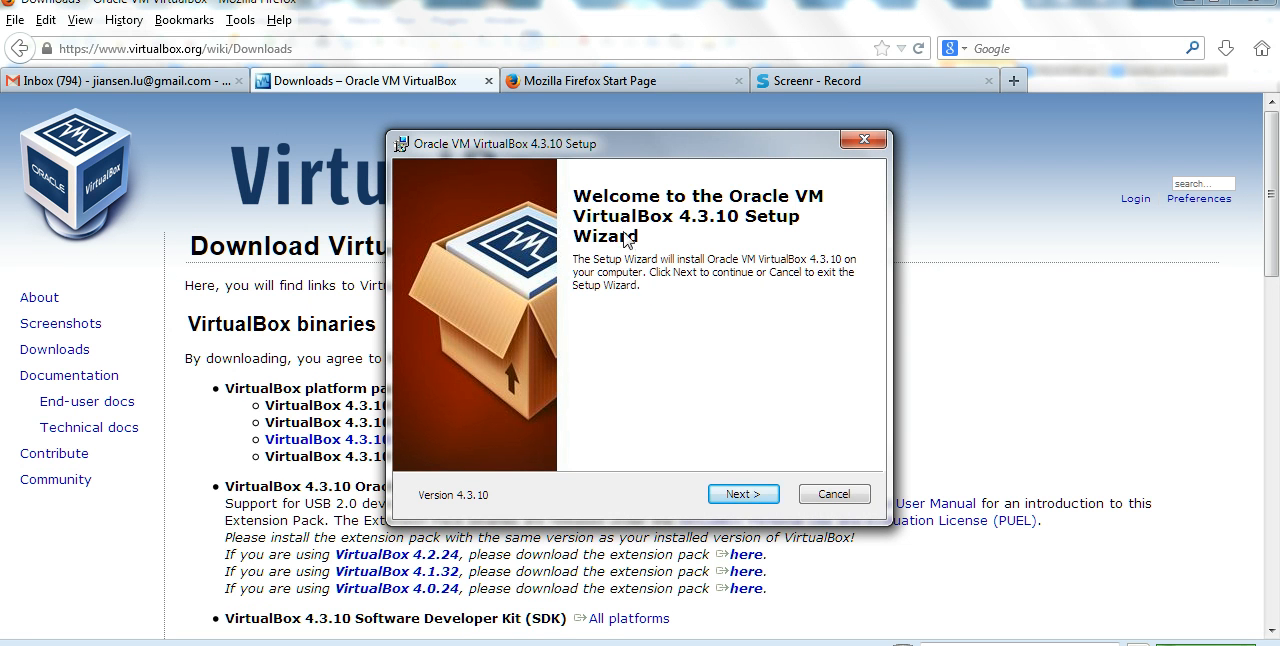
pyautogui.moveTo(710, 237)
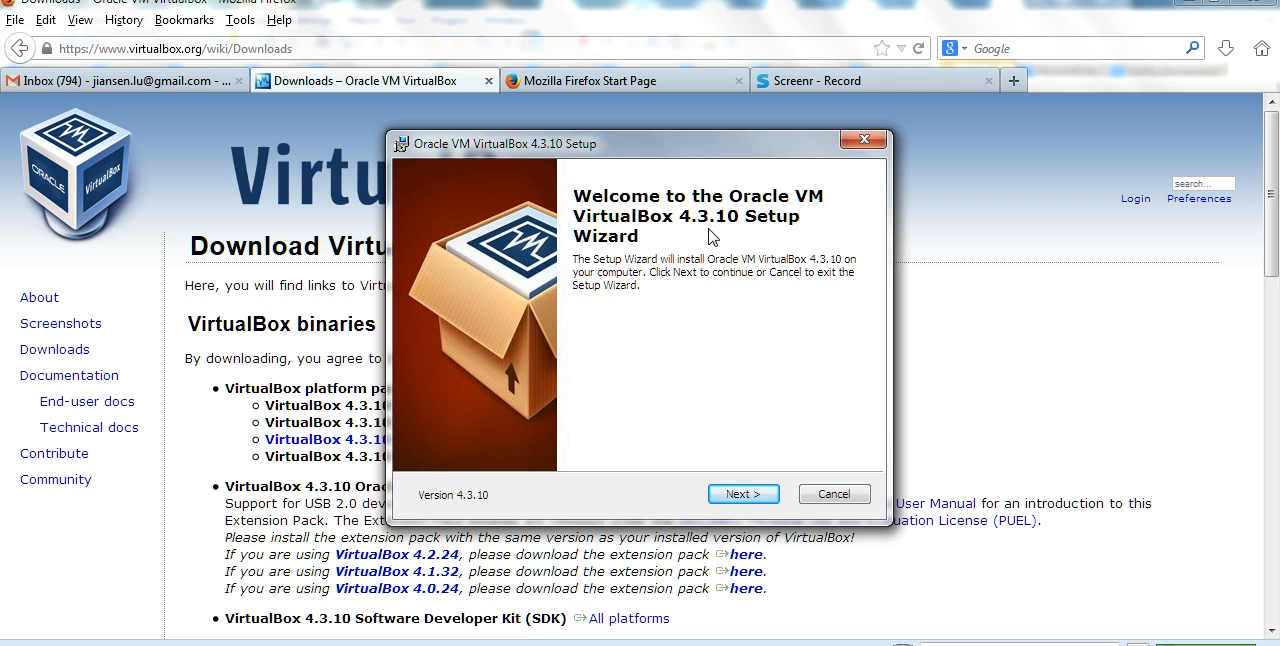
pyautogui.moveTo(700, 273)
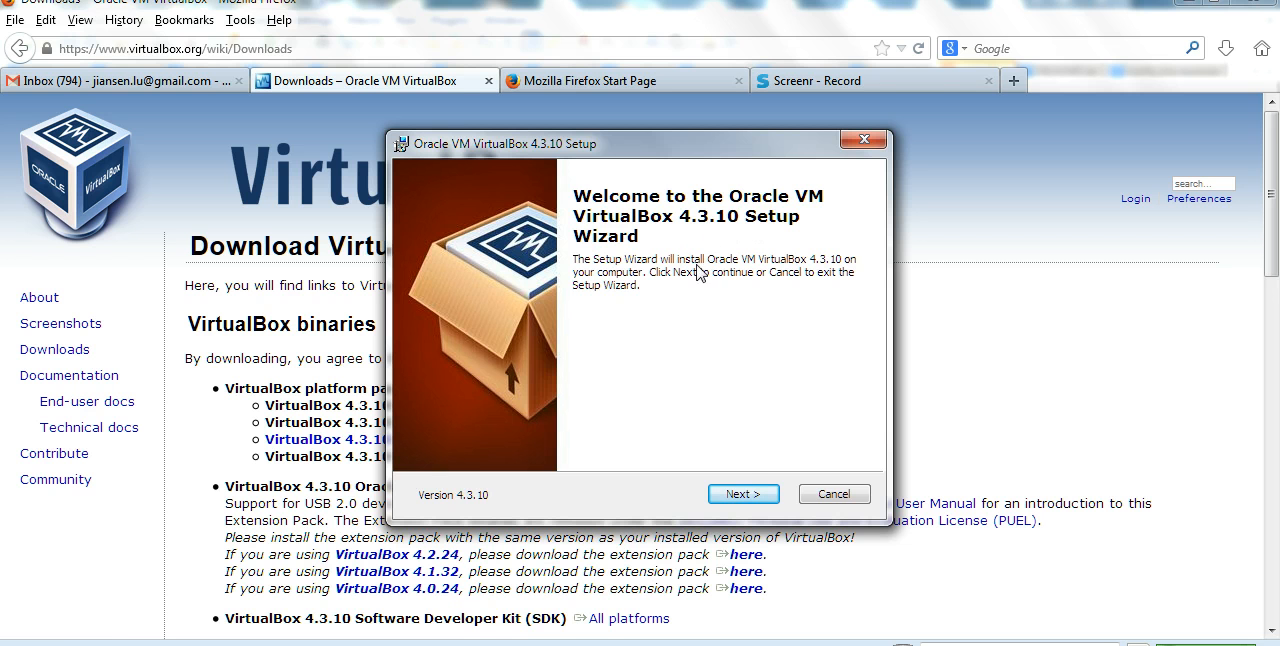
# Advance the setup wizard past the welcome page, keeping default features and install location.
pyautogui.click(743, 493)
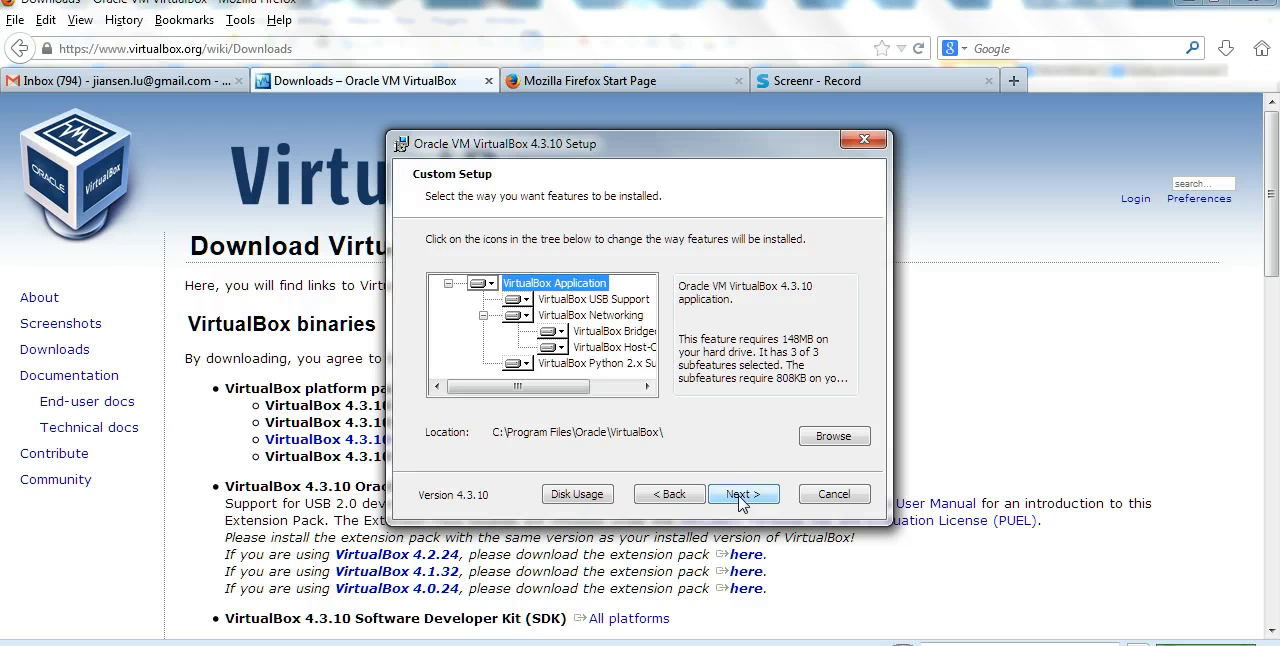
pyautogui.moveTo(527, 267)
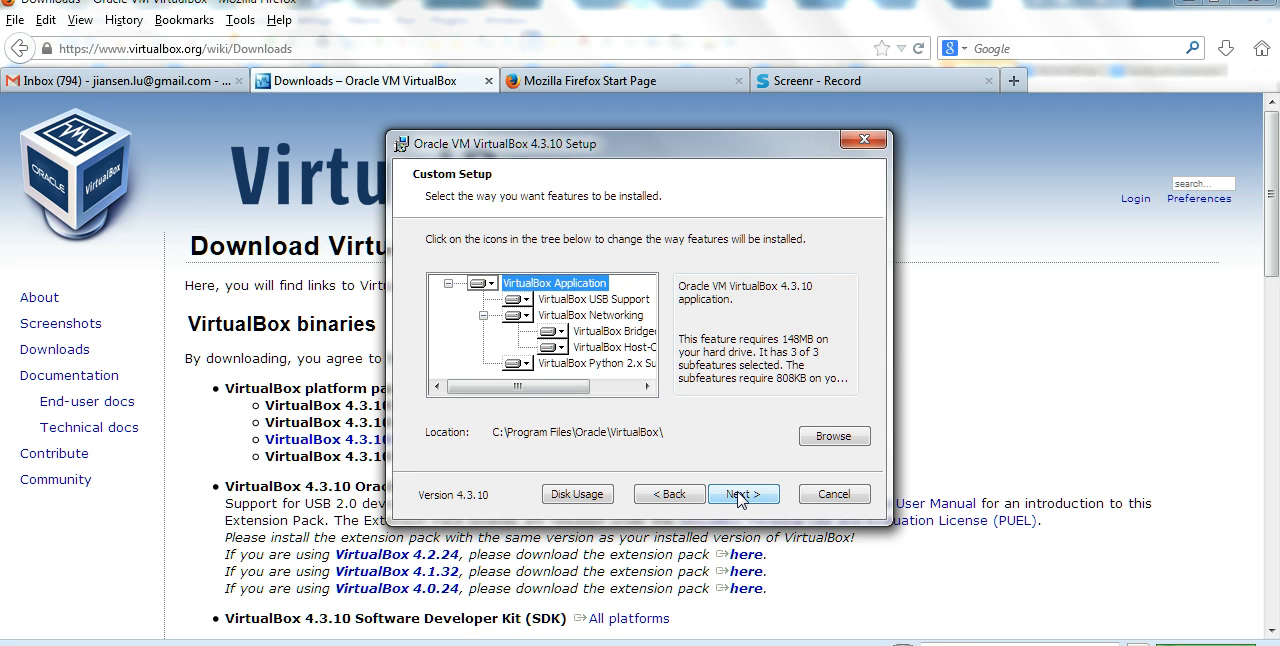
pyautogui.click(743, 493)
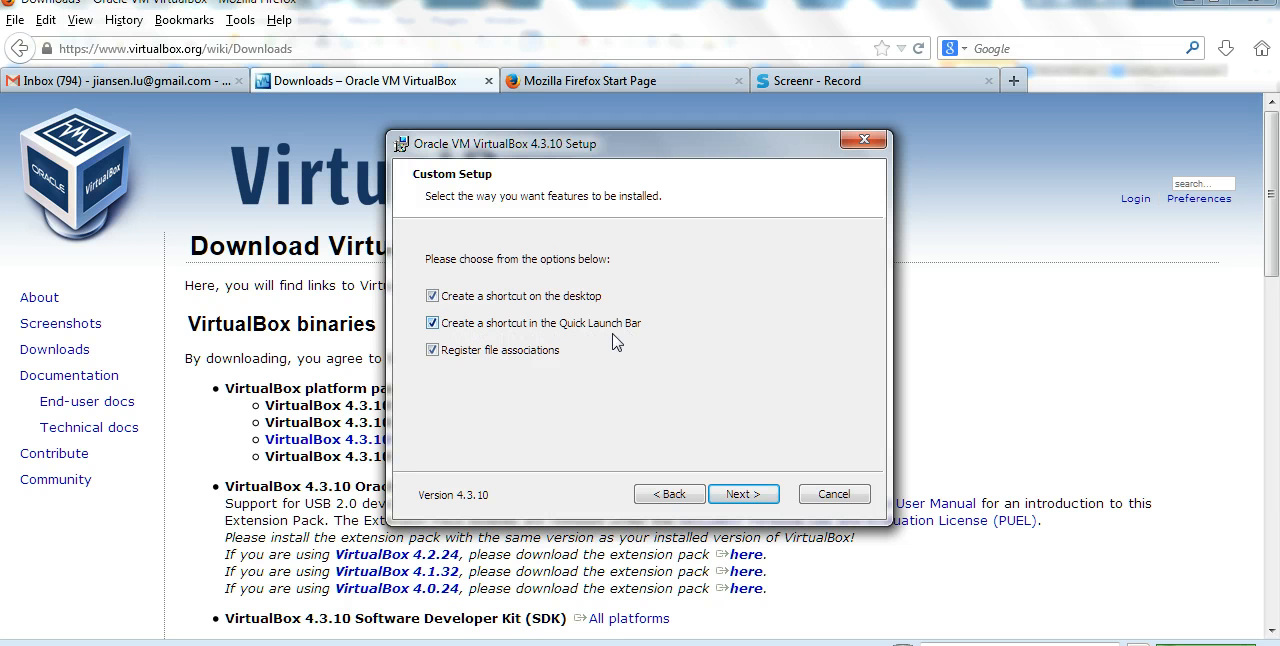
pyautogui.moveTo(538, 317)
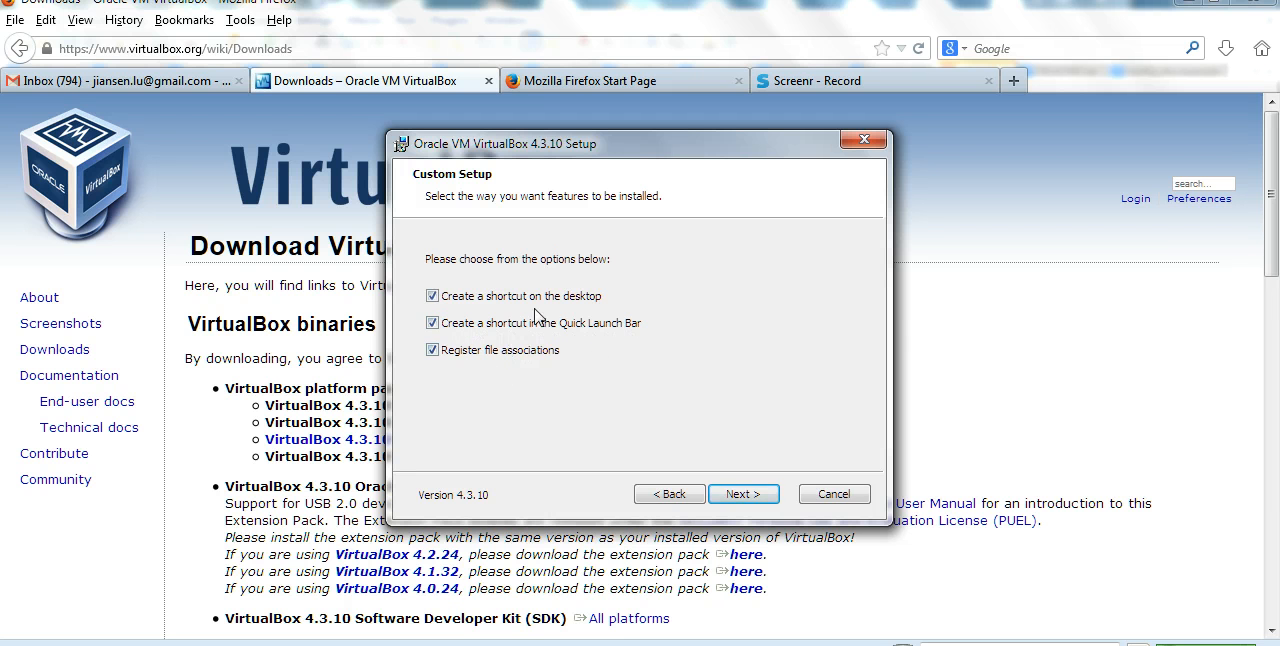
# Keep all shortcut options, accept the network disconnection warning, and start installing.
pyautogui.click(743, 493)
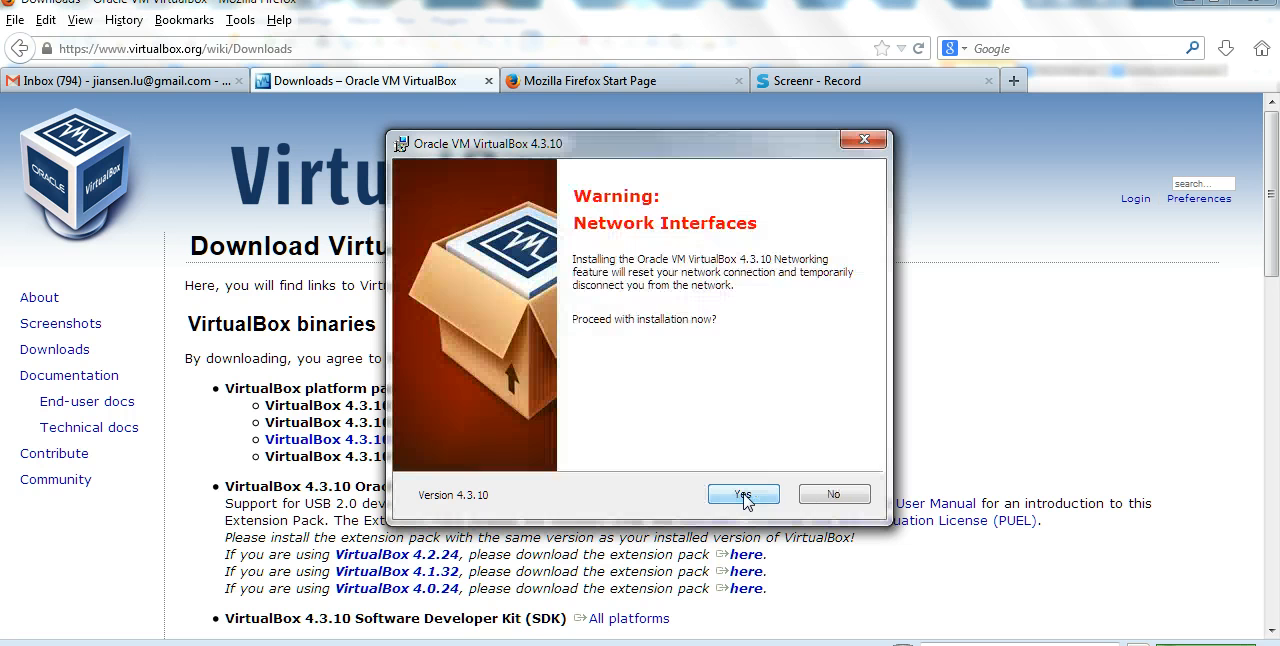
pyautogui.moveTo(673, 293)
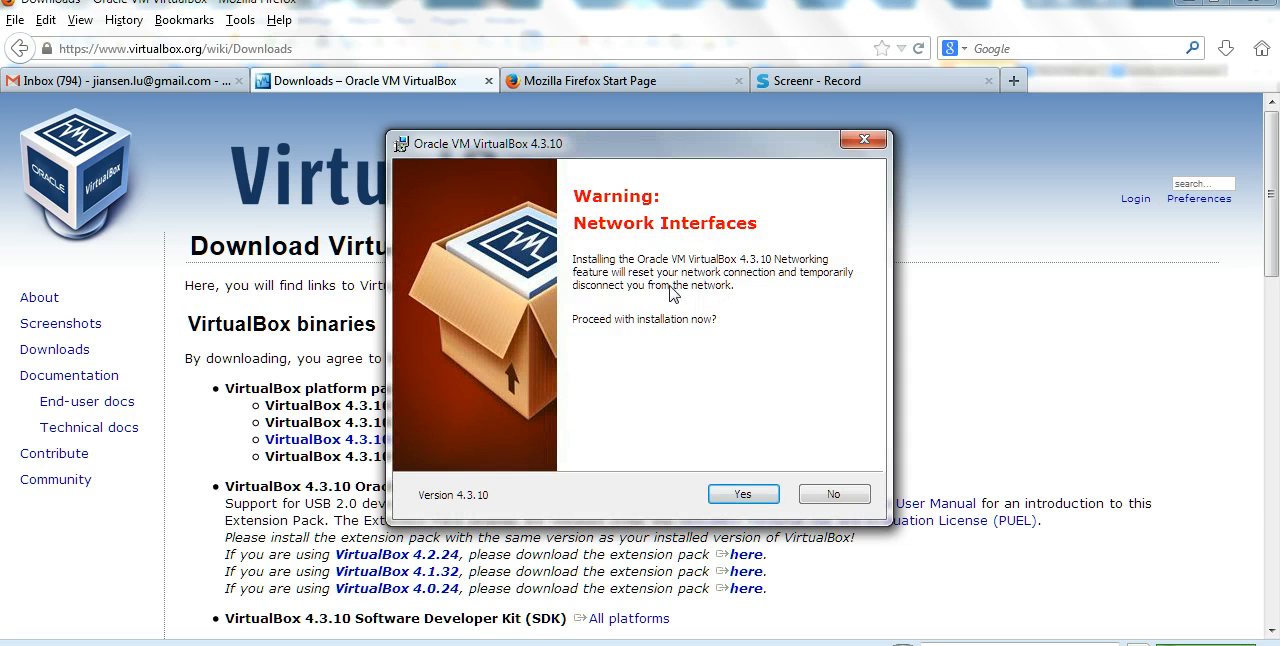
pyautogui.moveTo(655, 307)
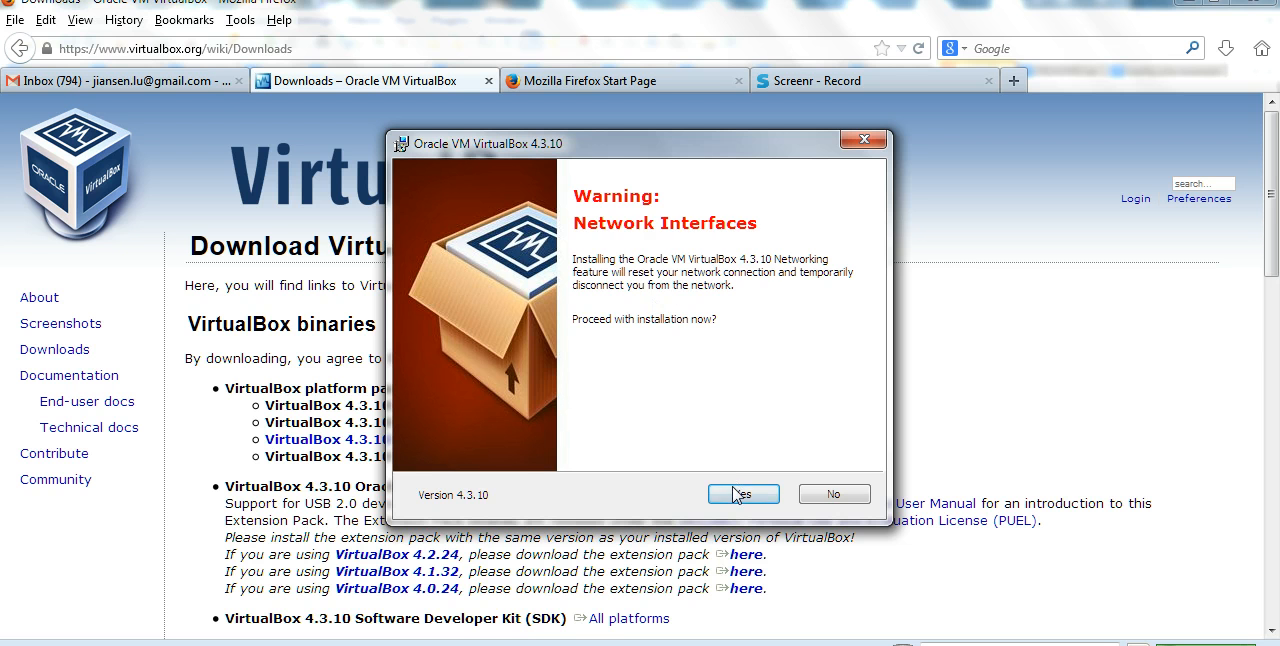
pyautogui.click(743, 494)
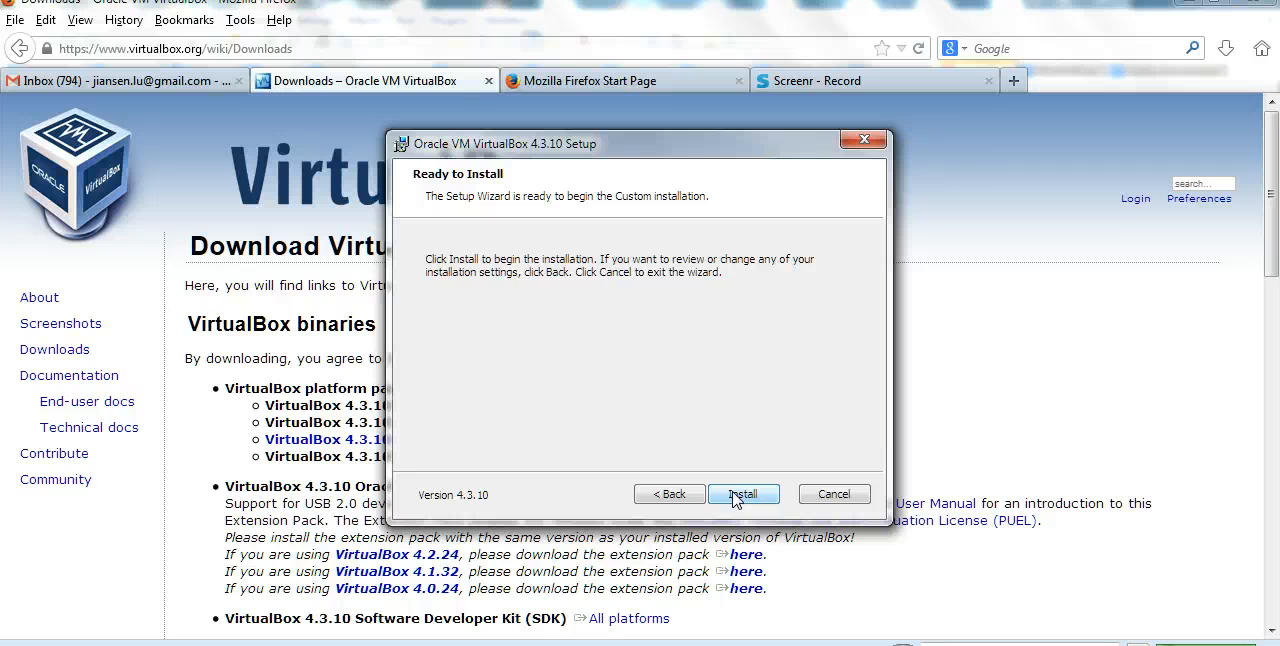
pyautogui.click(743, 493)
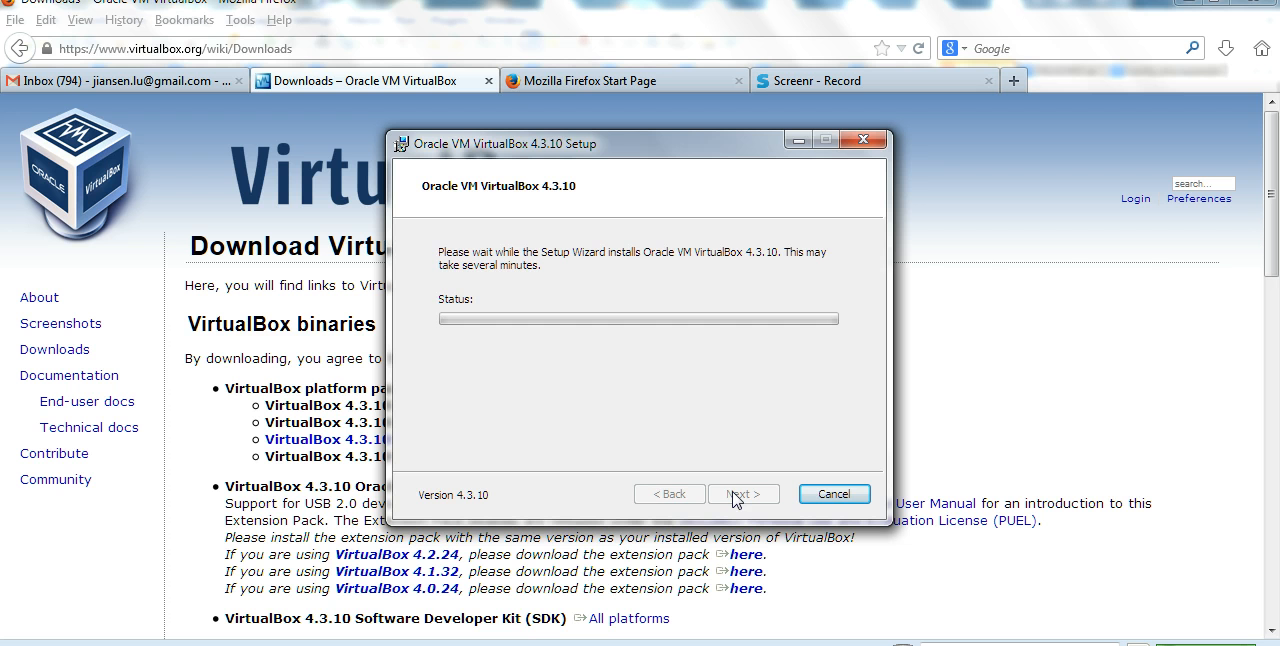
pyautogui.moveTo(705, 321)
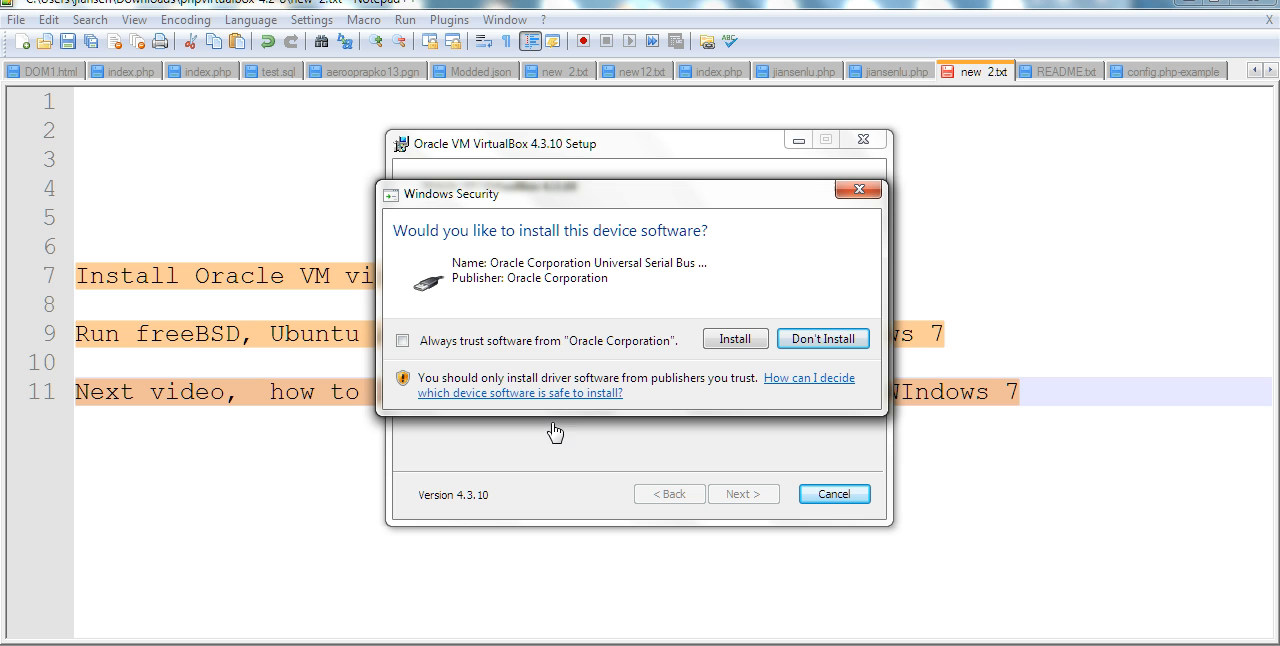
# Always trust Oracle Corporation and allow the USB device software to install.
pyautogui.click(402, 340)
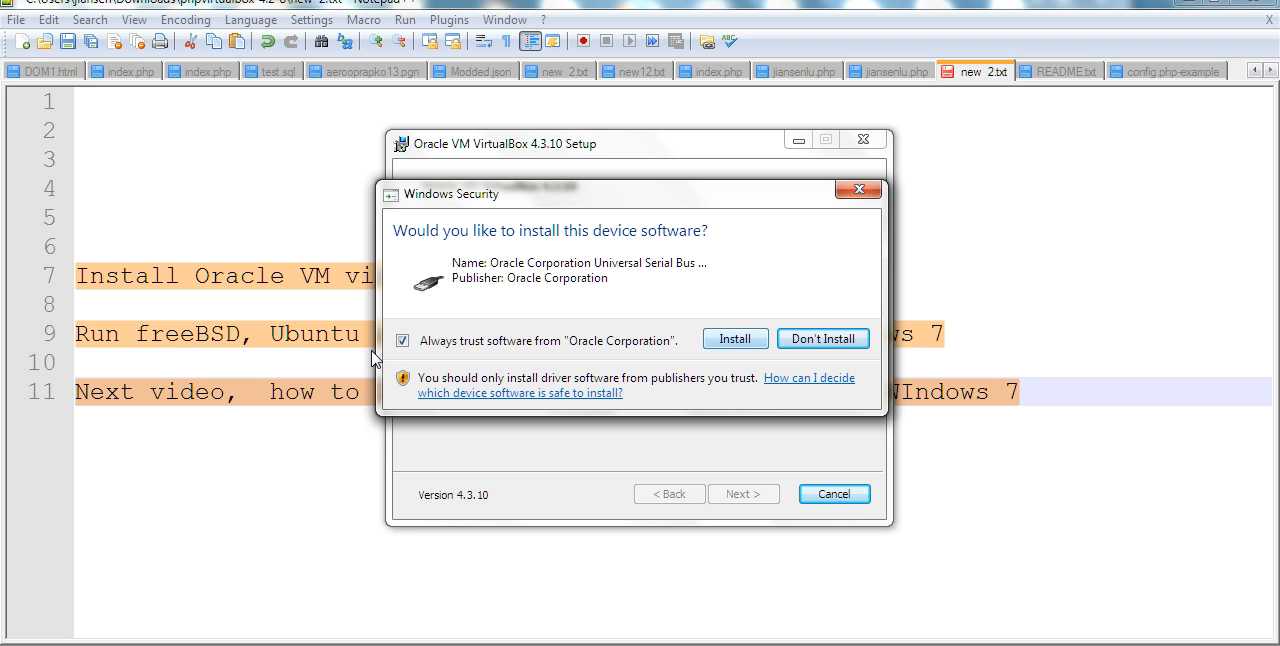
pyautogui.click(734, 338)
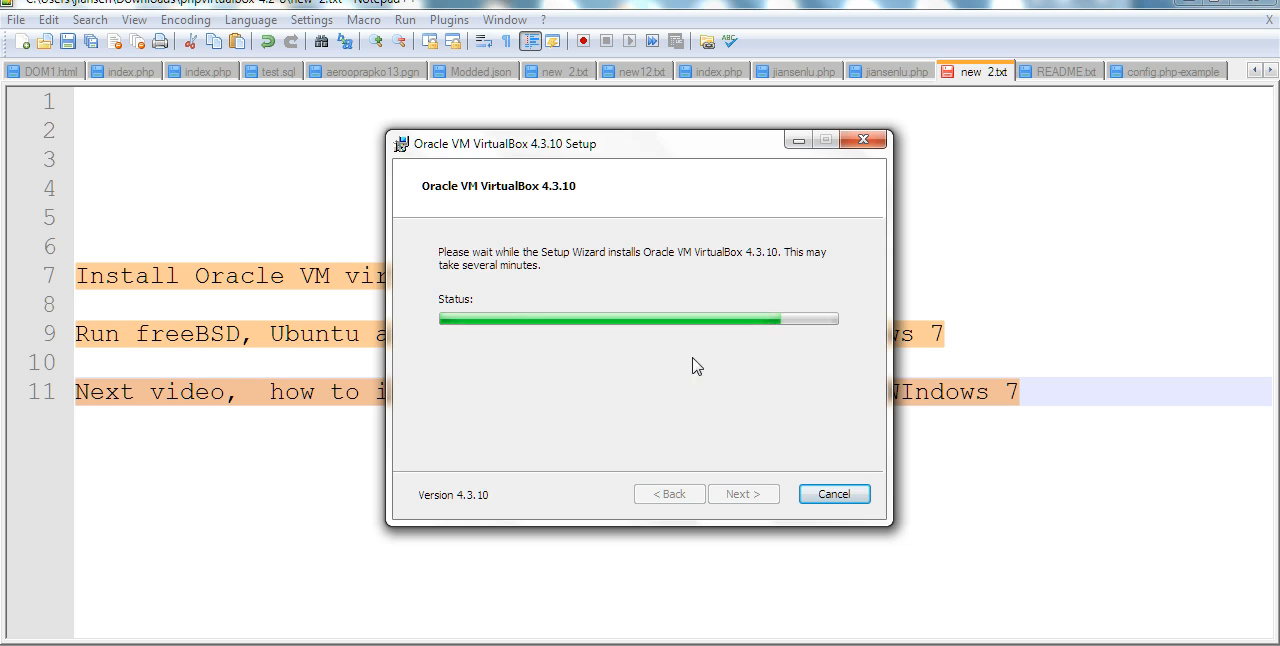
pyautogui.moveTo(478, 419)
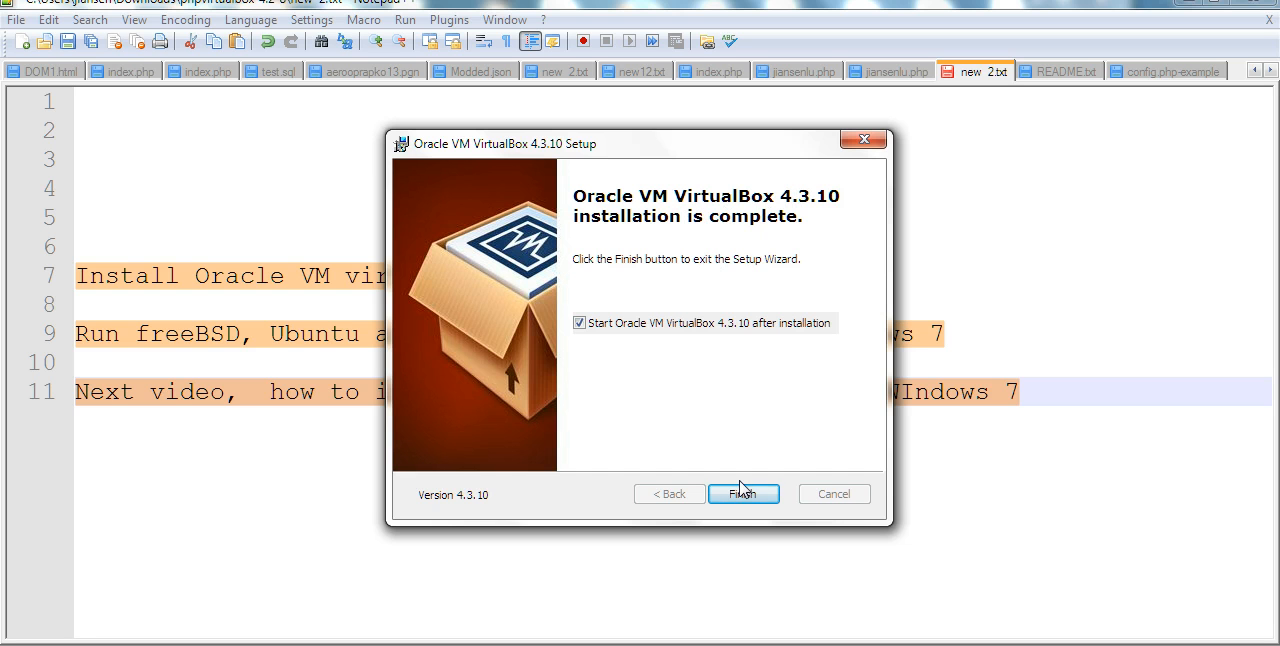
pyautogui.moveTo(653, 337)
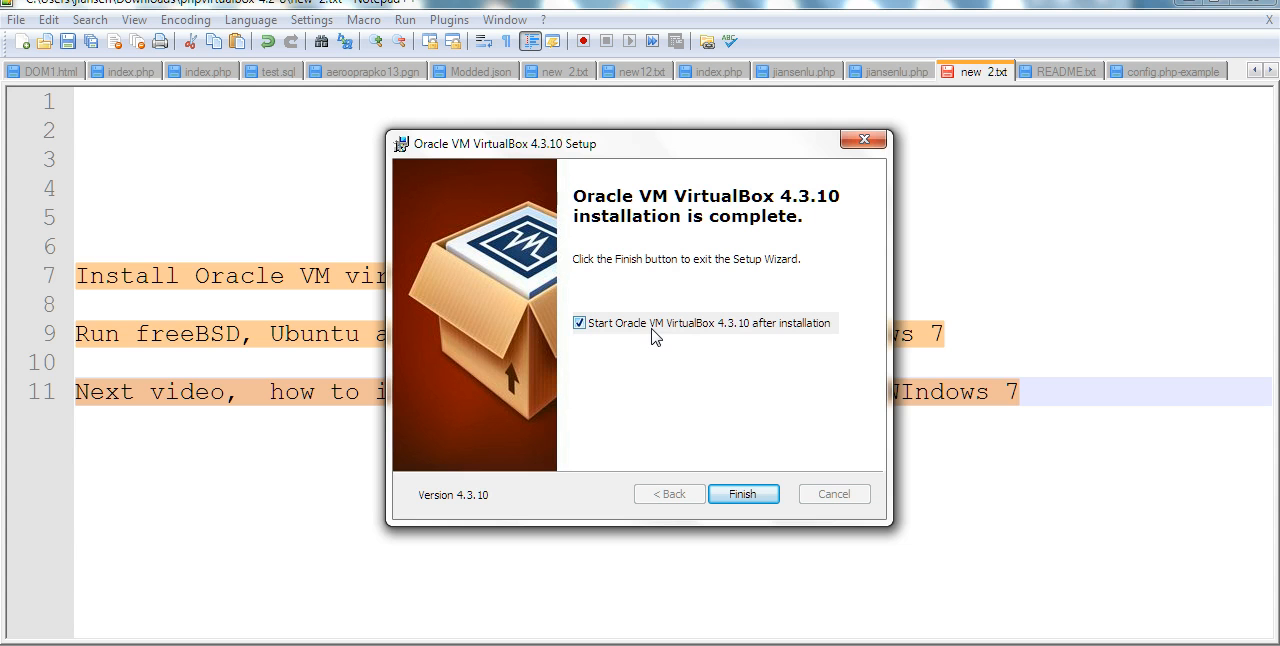
pyautogui.moveTo(750, 333)
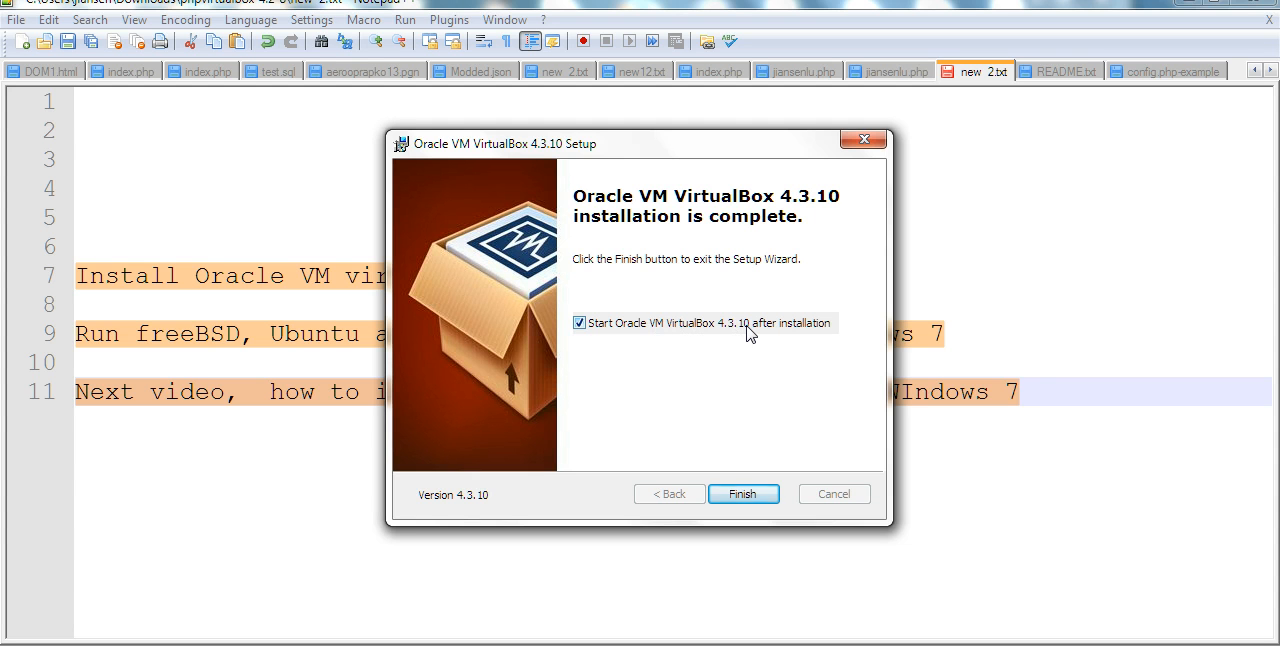
pyautogui.moveTo(776, 340)
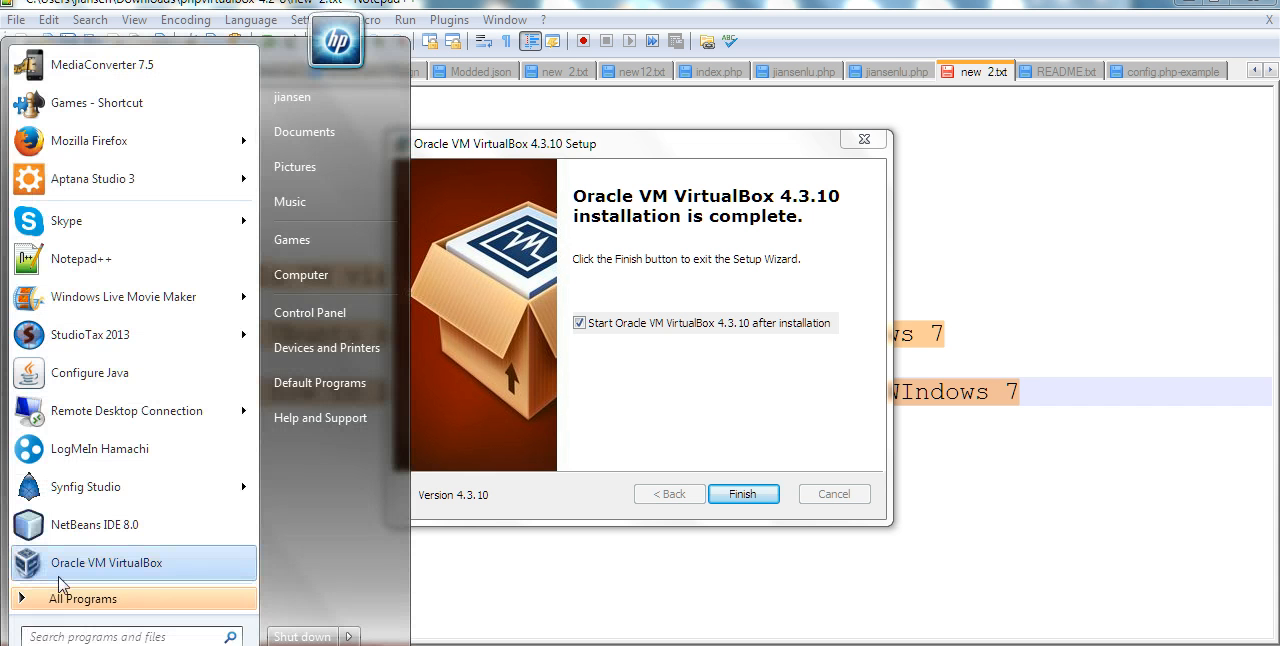
pyautogui.moveTo(85, 605)
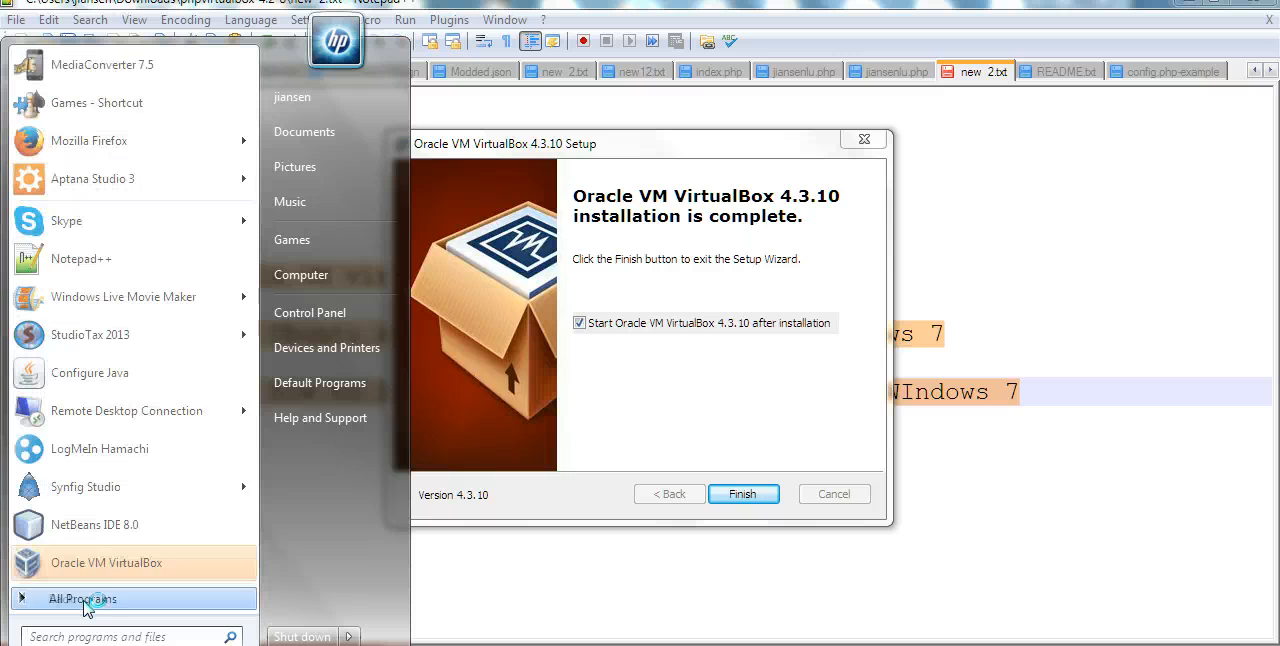
# Expand the Oracle VM VirtualBox folder under All Programs in the Start menu.
pyautogui.click(83, 598)
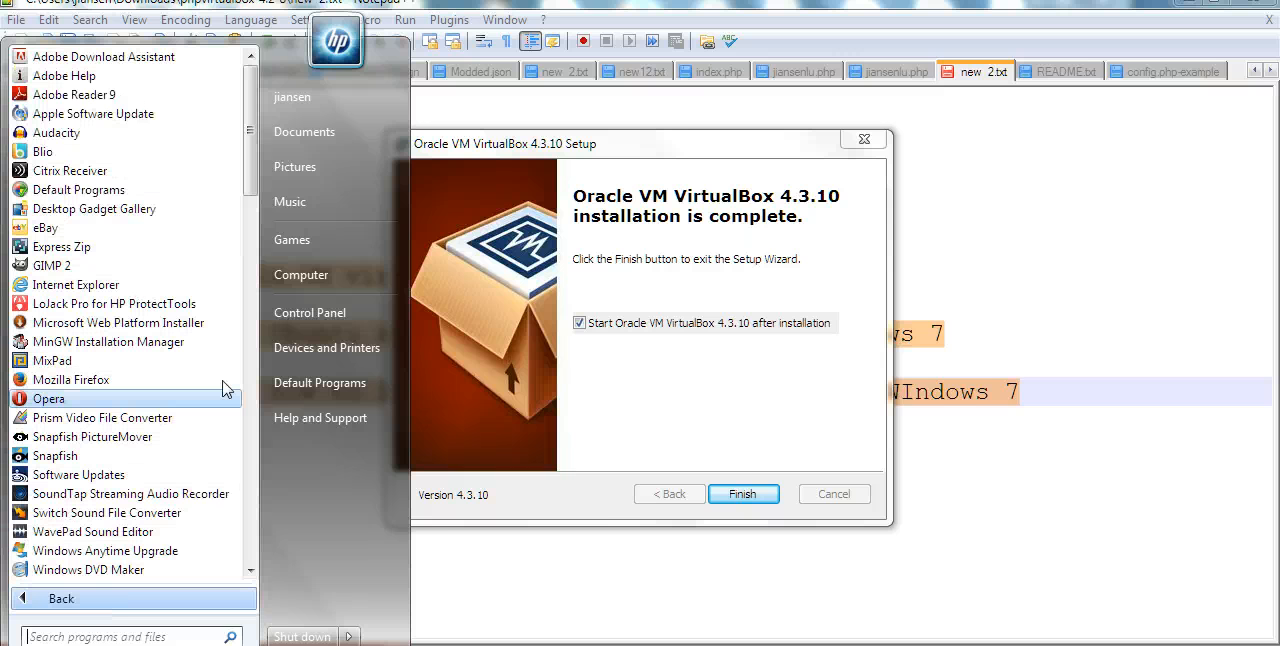
pyautogui.scroll(-3)
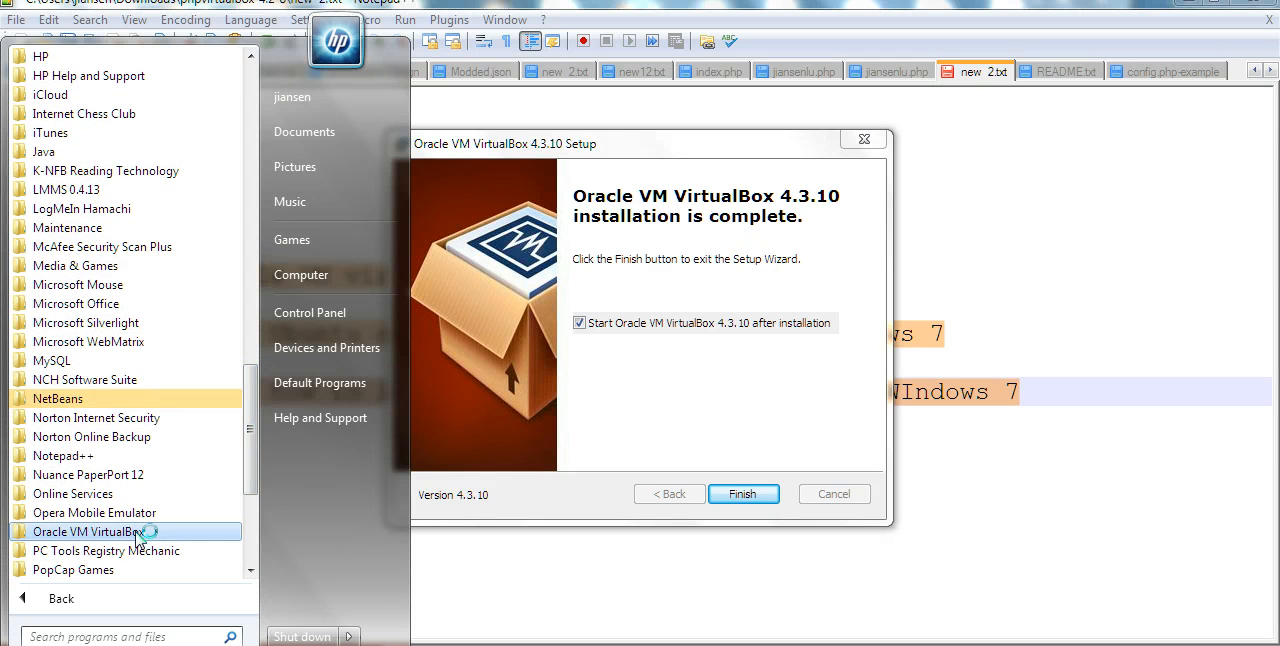
pyautogui.click(88, 531)
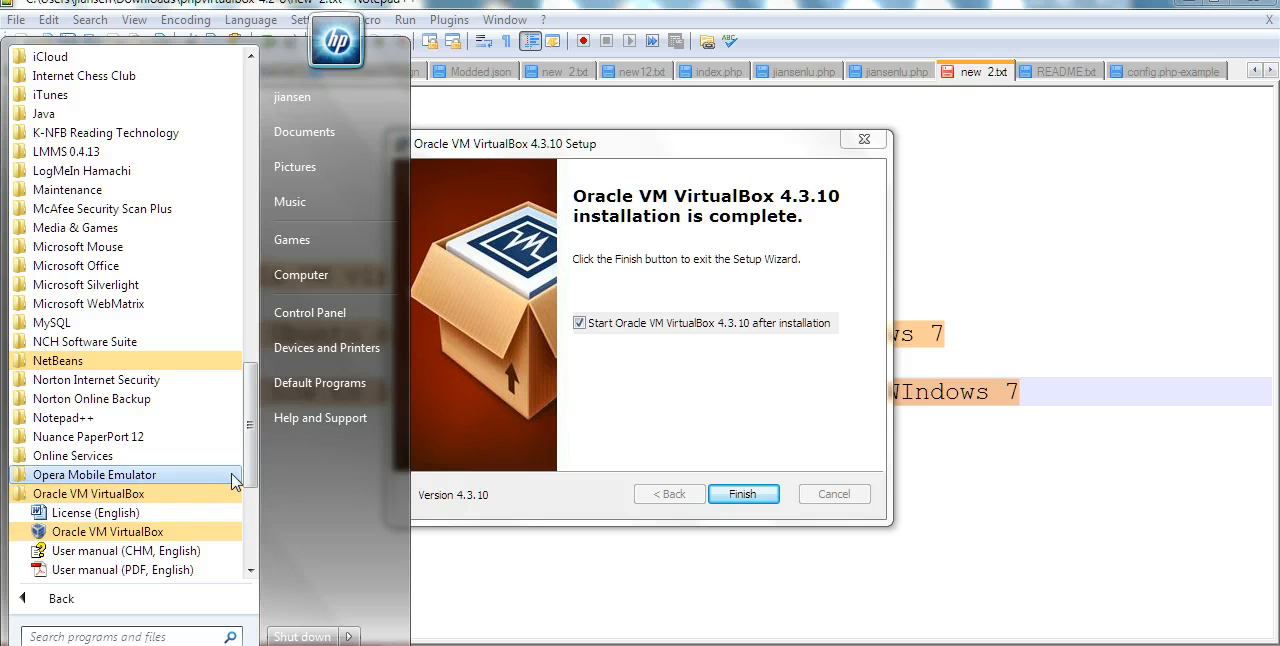
pyautogui.scroll(-3)
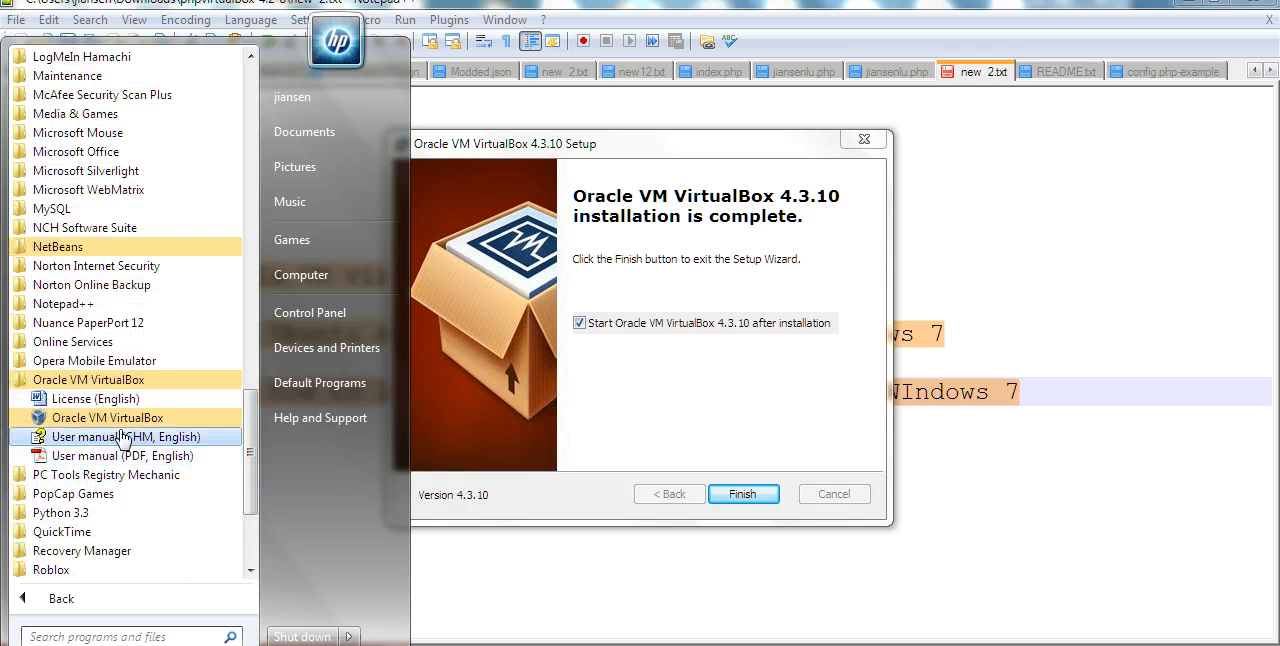
pyautogui.moveTo(108, 417)
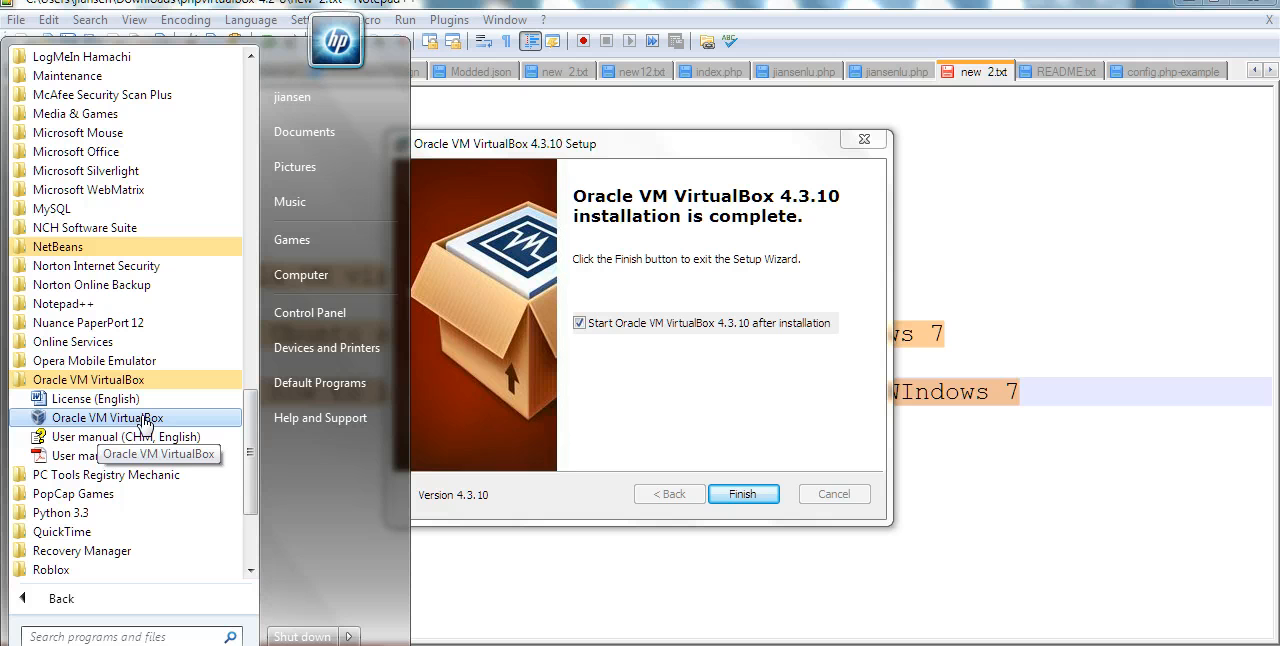
pyautogui.moveTo(710, 483)
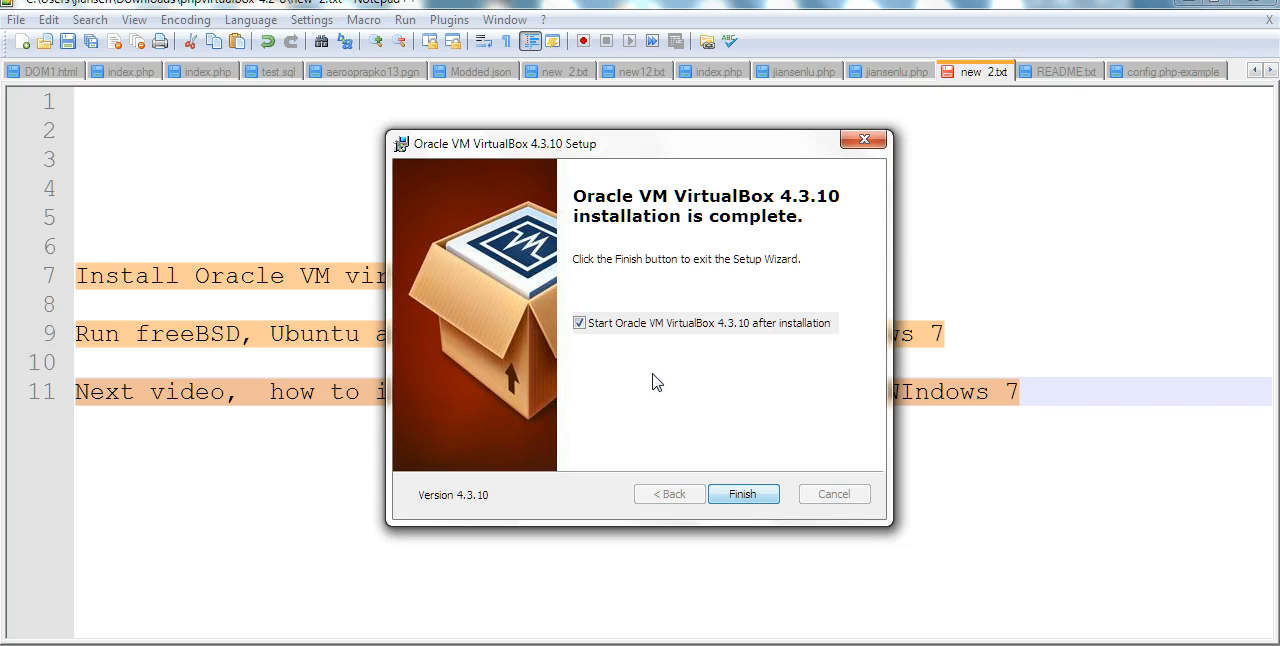
# Finish the setup wizard with VirtualBox 4.3.10 set to launch afterwards.
pyautogui.click(743, 493)
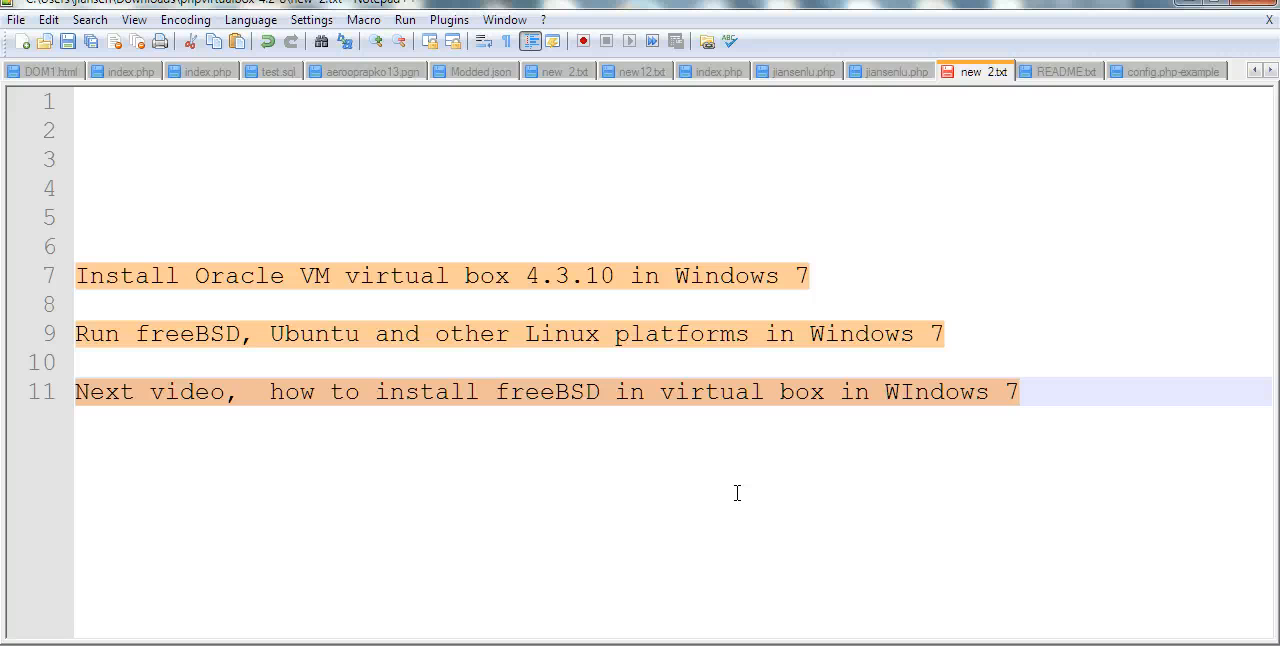
pyautogui.moveTo(253, 565)
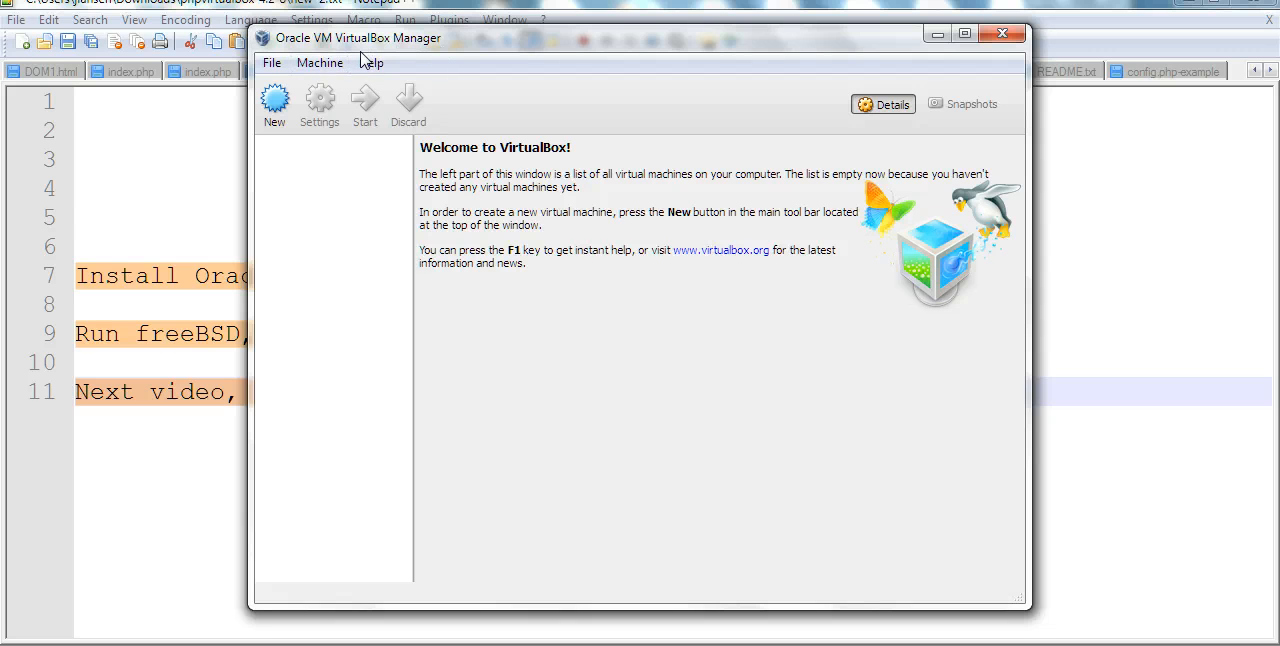
pyautogui.moveTo(274, 100)
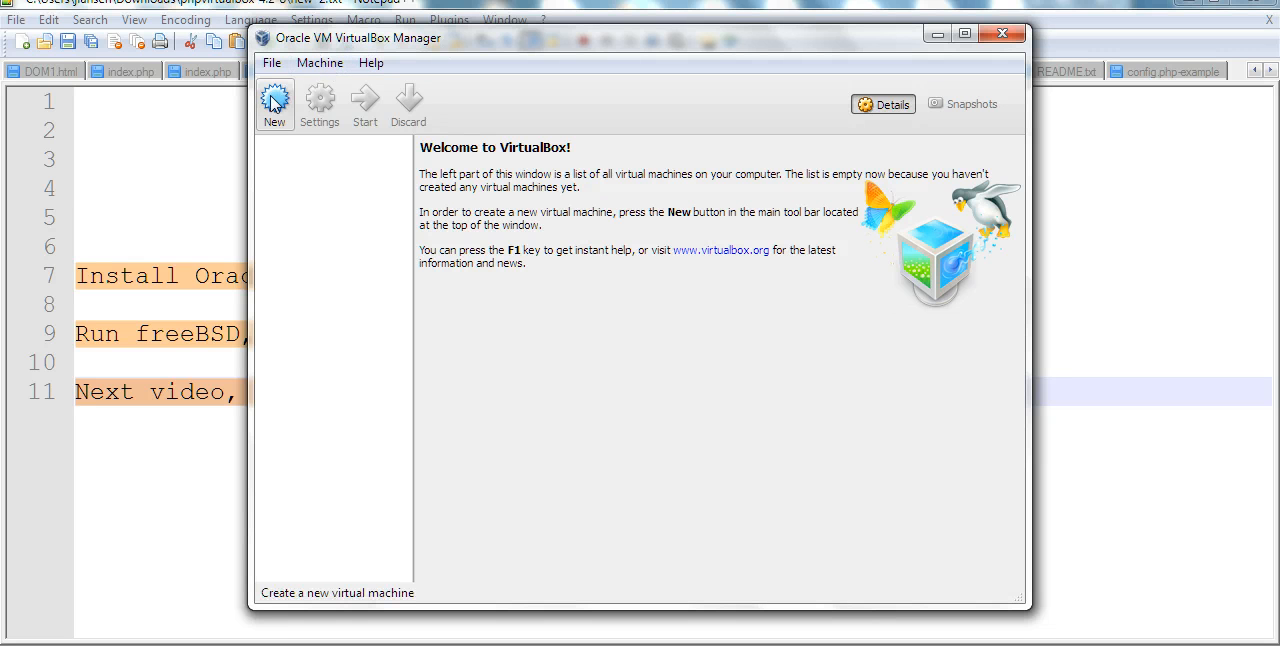
# Tour the VirtualBox Manager's File, Machine and Help menus, then close the menu.
pyautogui.click(271, 62)
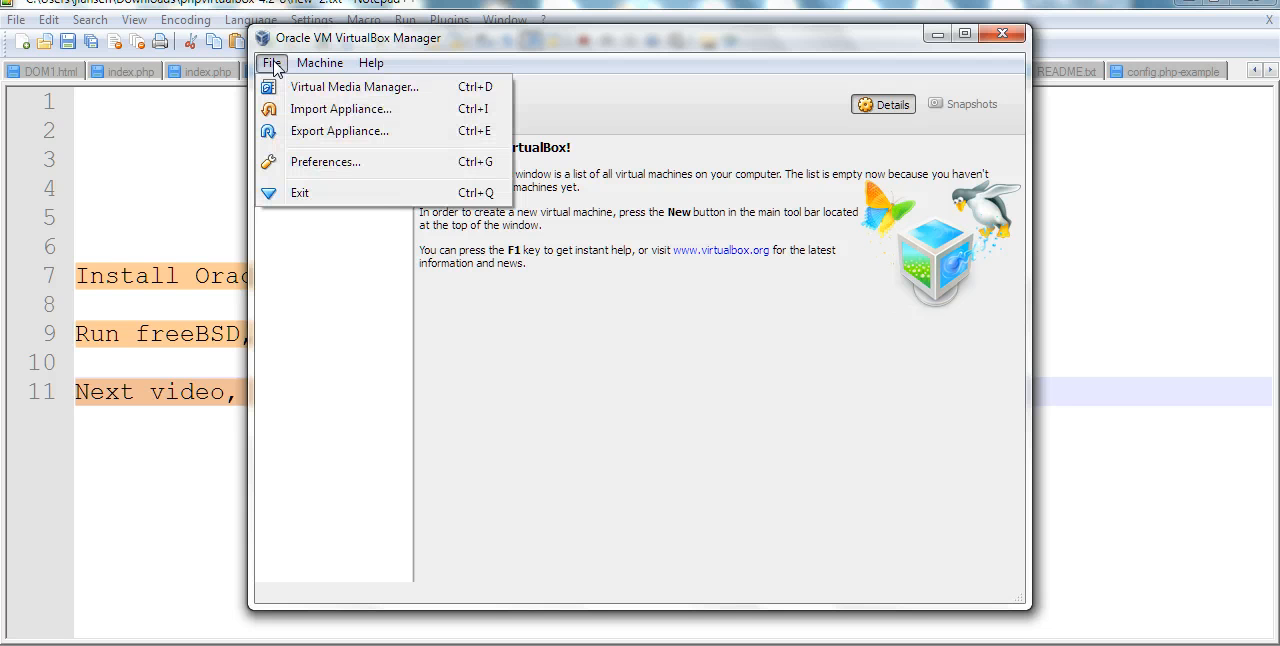
pyautogui.moveTo(354, 86)
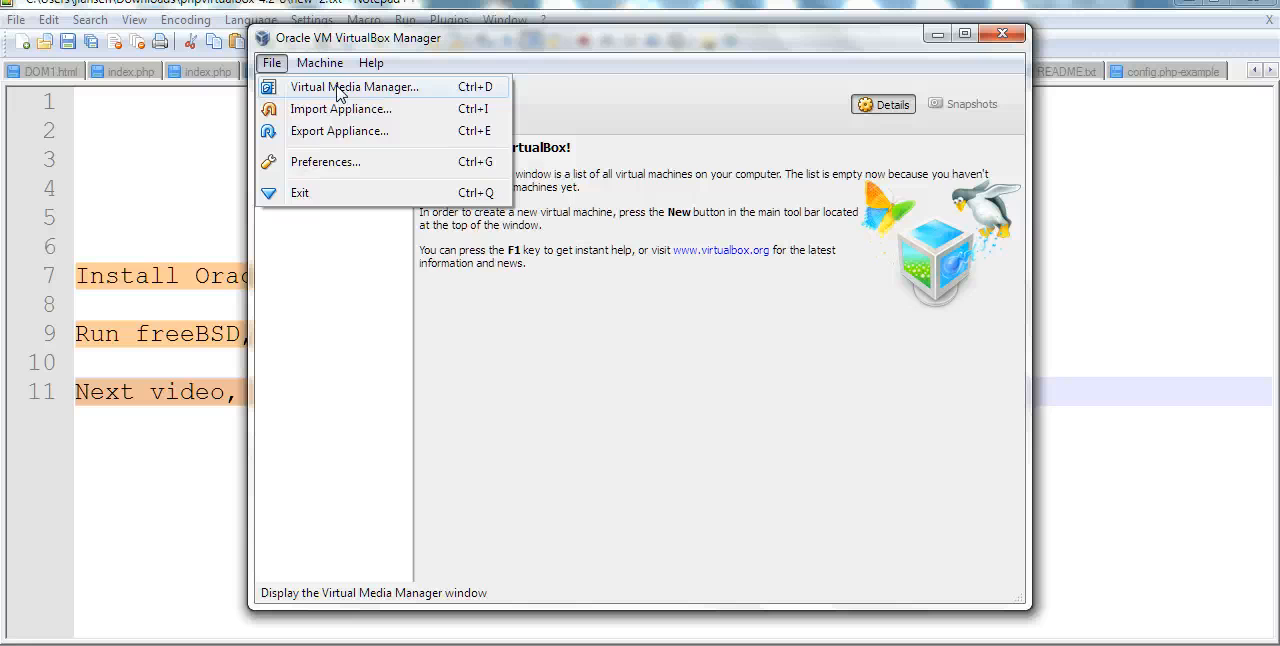
pyautogui.click(319, 63)
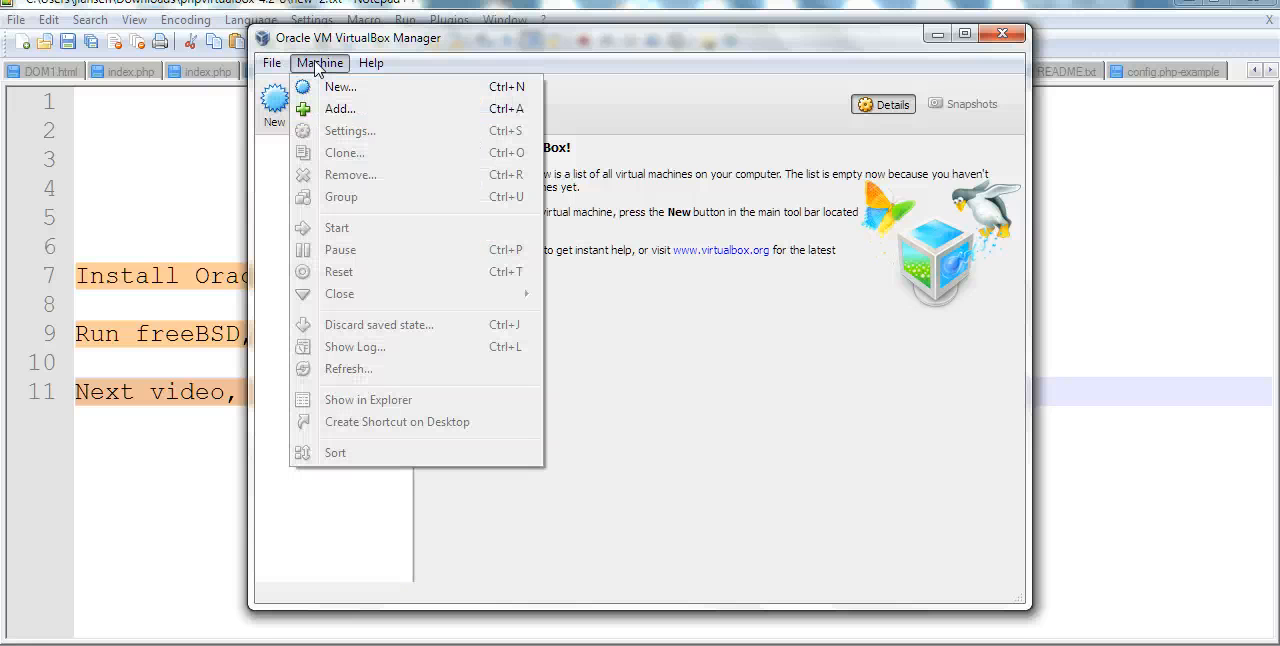
pyautogui.click(370, 63)
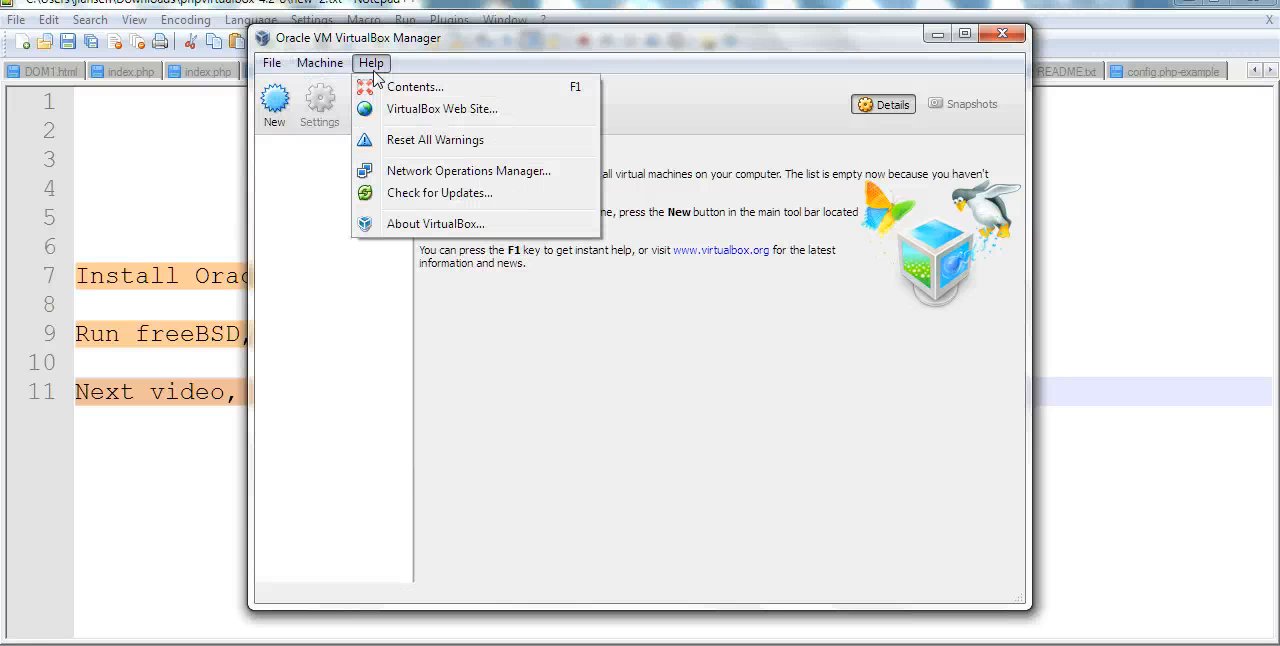
pyautogui.click(324, 289)
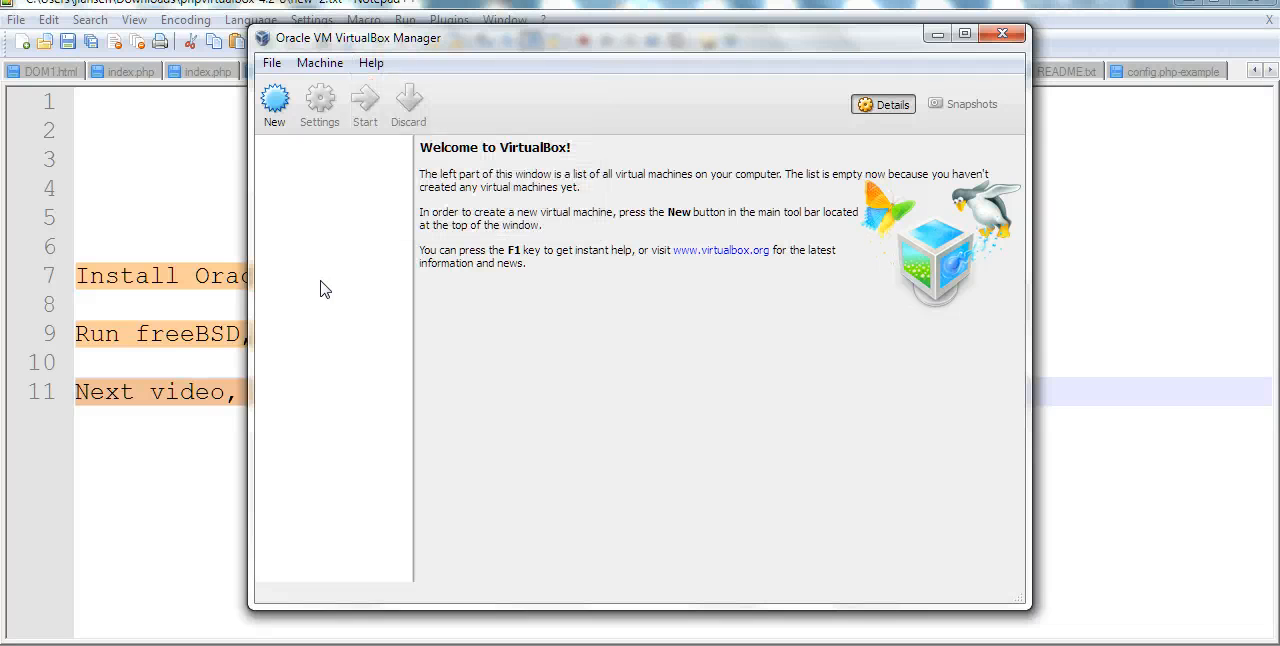
pyautogui.moveTo(275, 100)
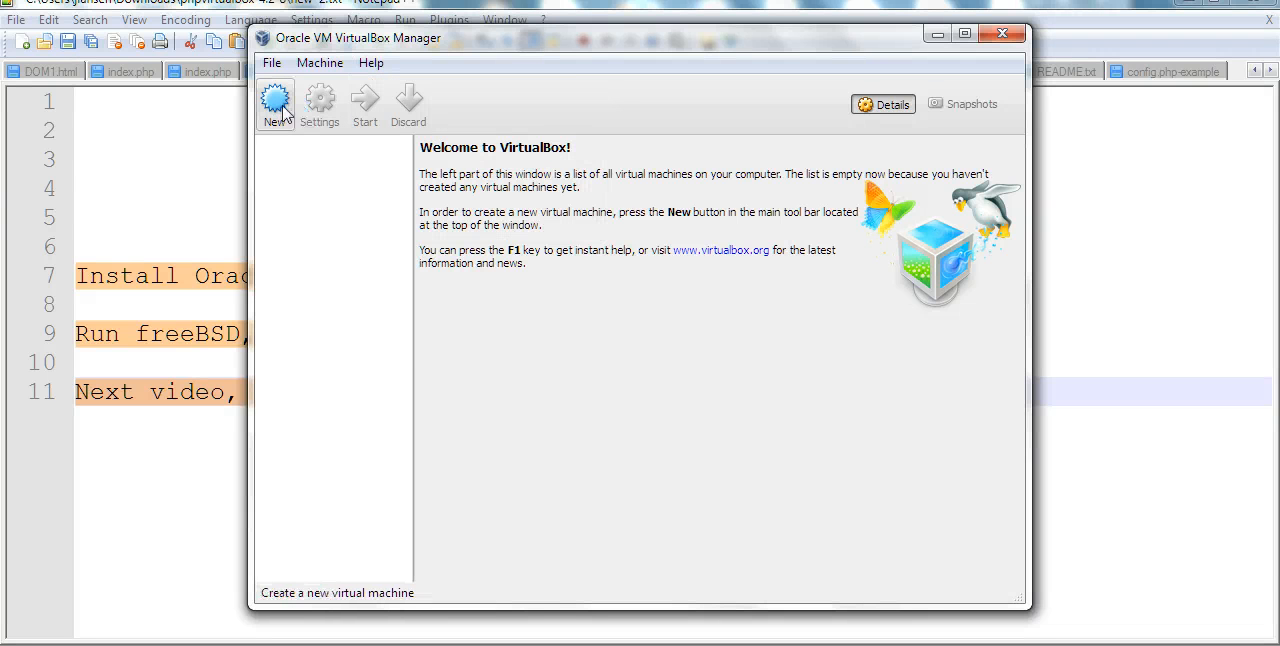
pyautogui.moveTo(295, 165)
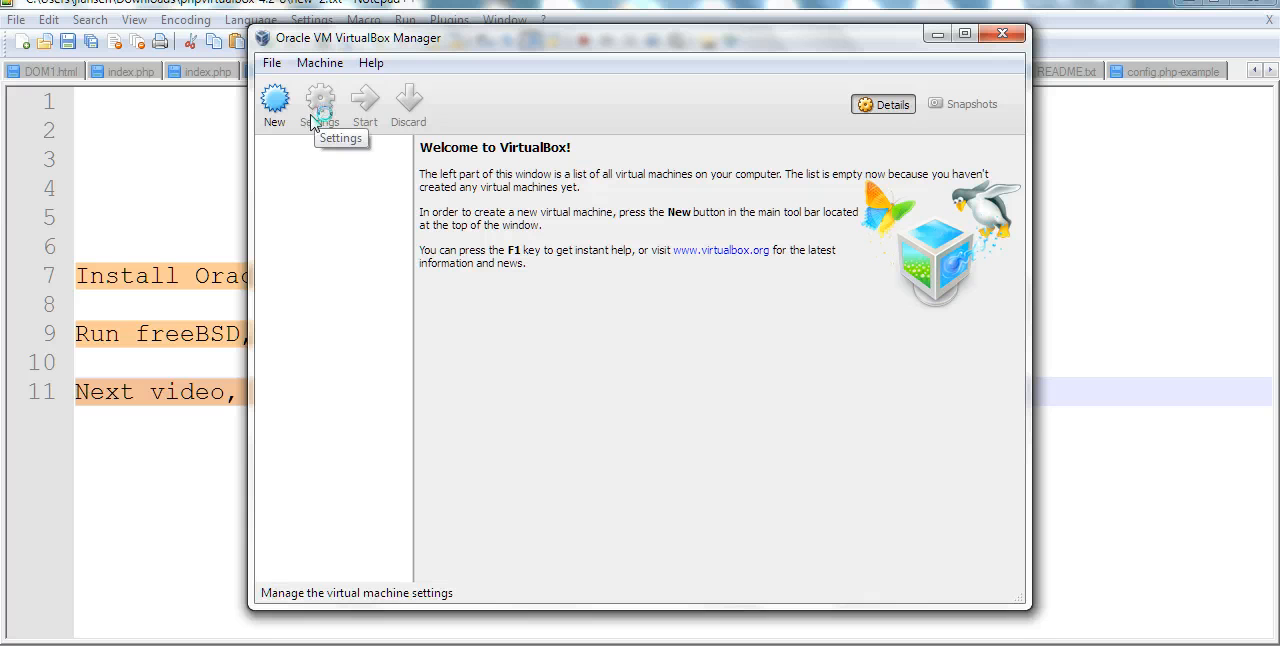
pyautogui.moveTo(274, 100)
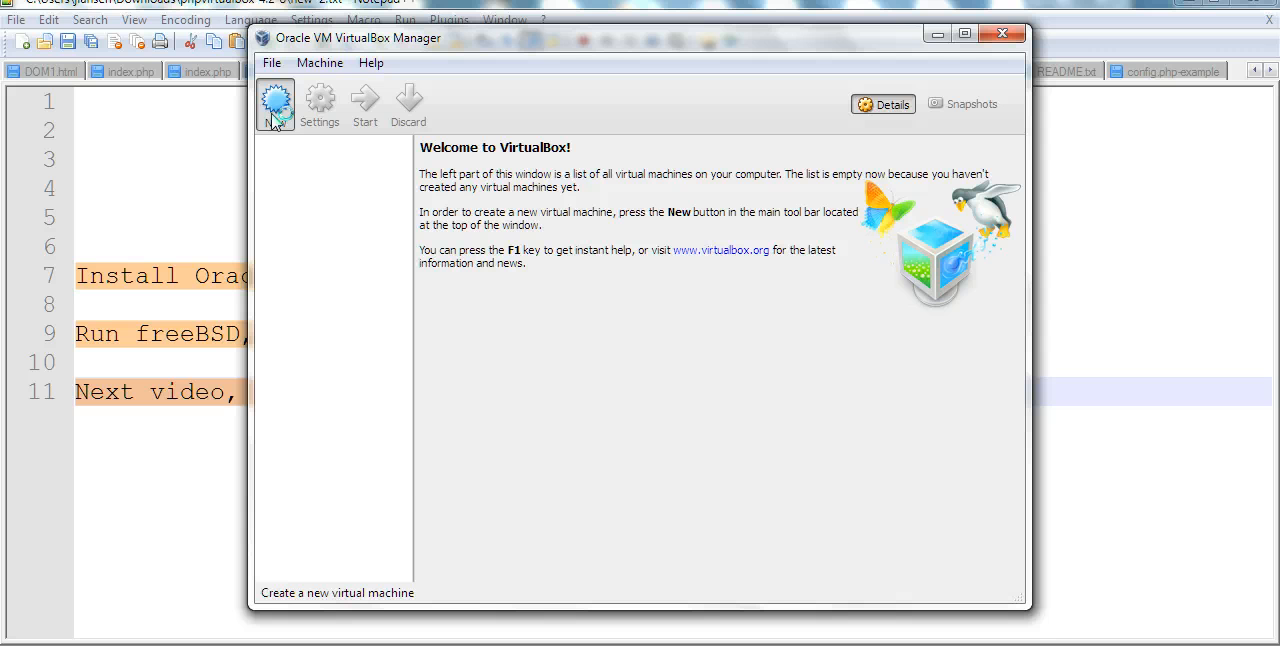
pyautogui.click(274, 100)
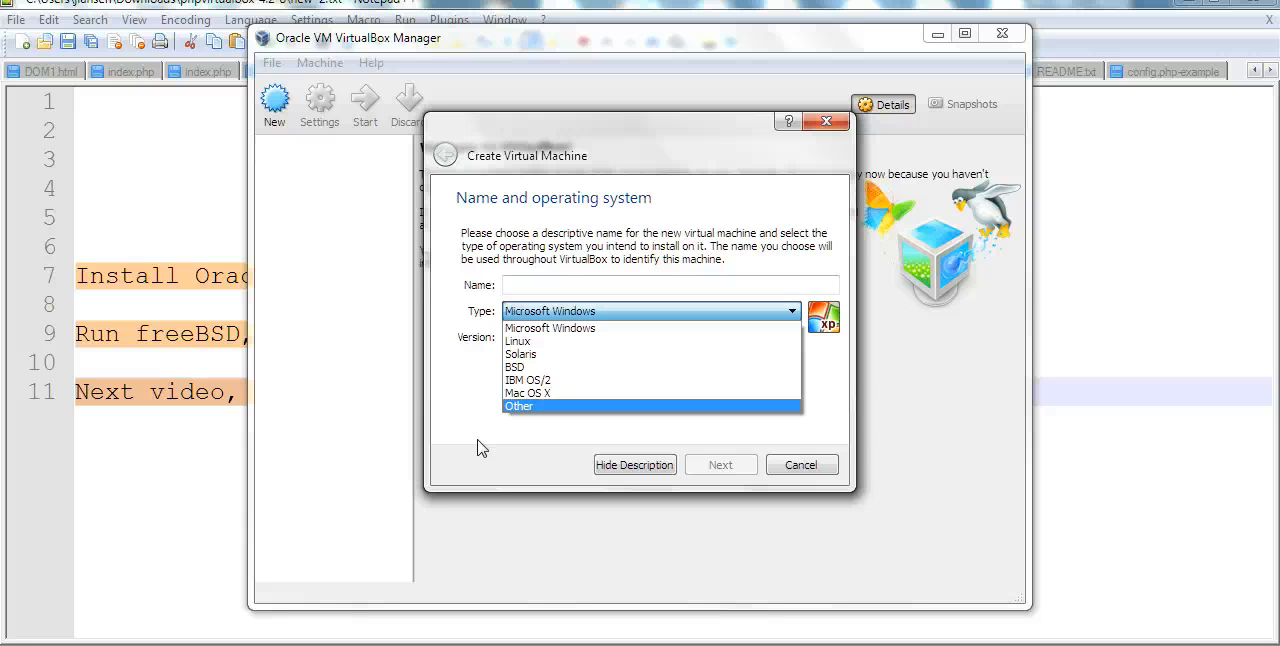
pyautogui.moveTo(527, 380)
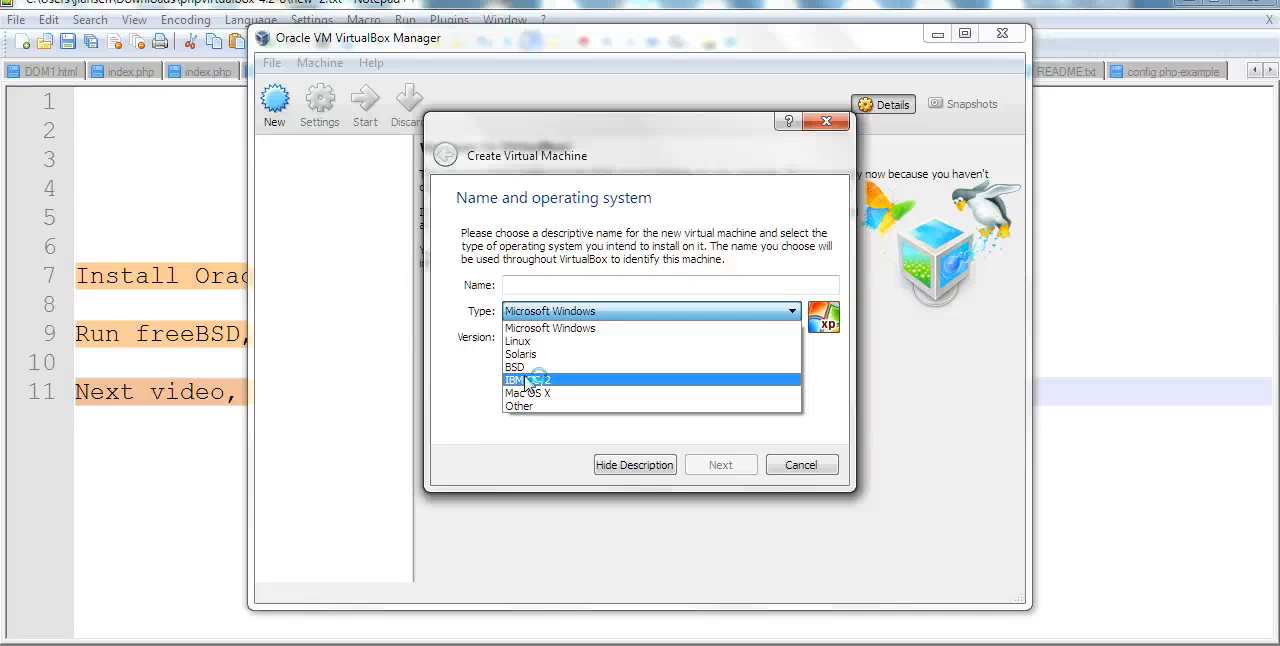
pyautogui.click(516, 367)
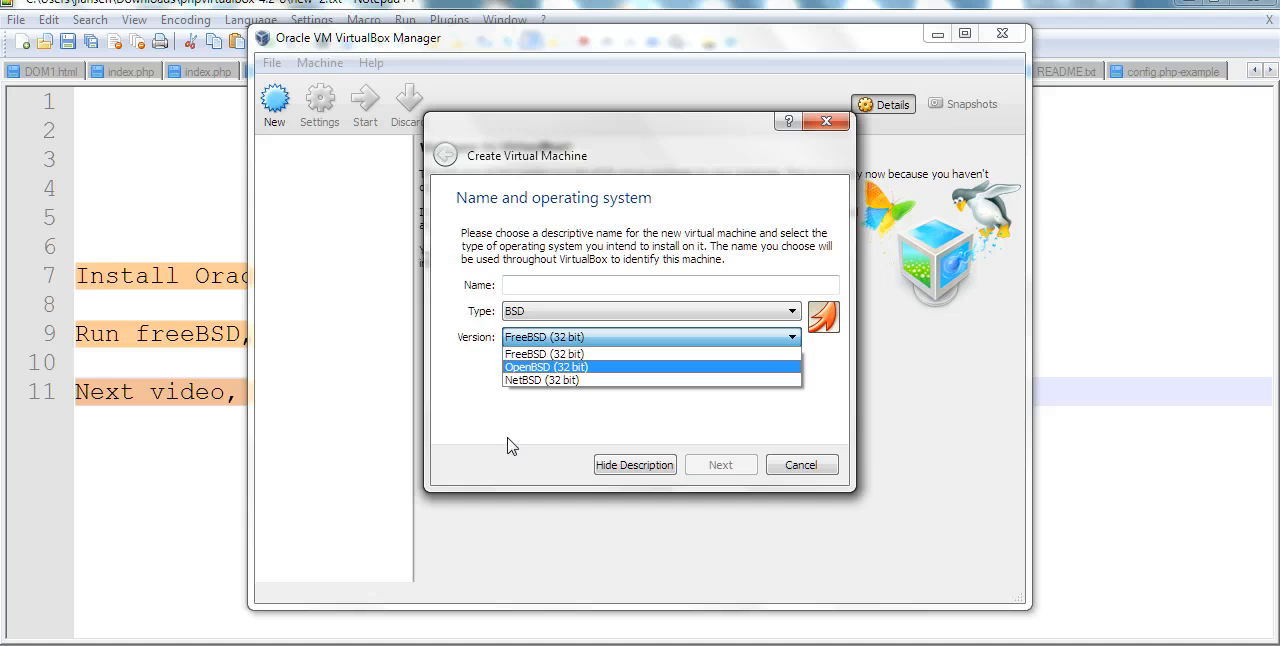
pyautogui.click(544, 354)
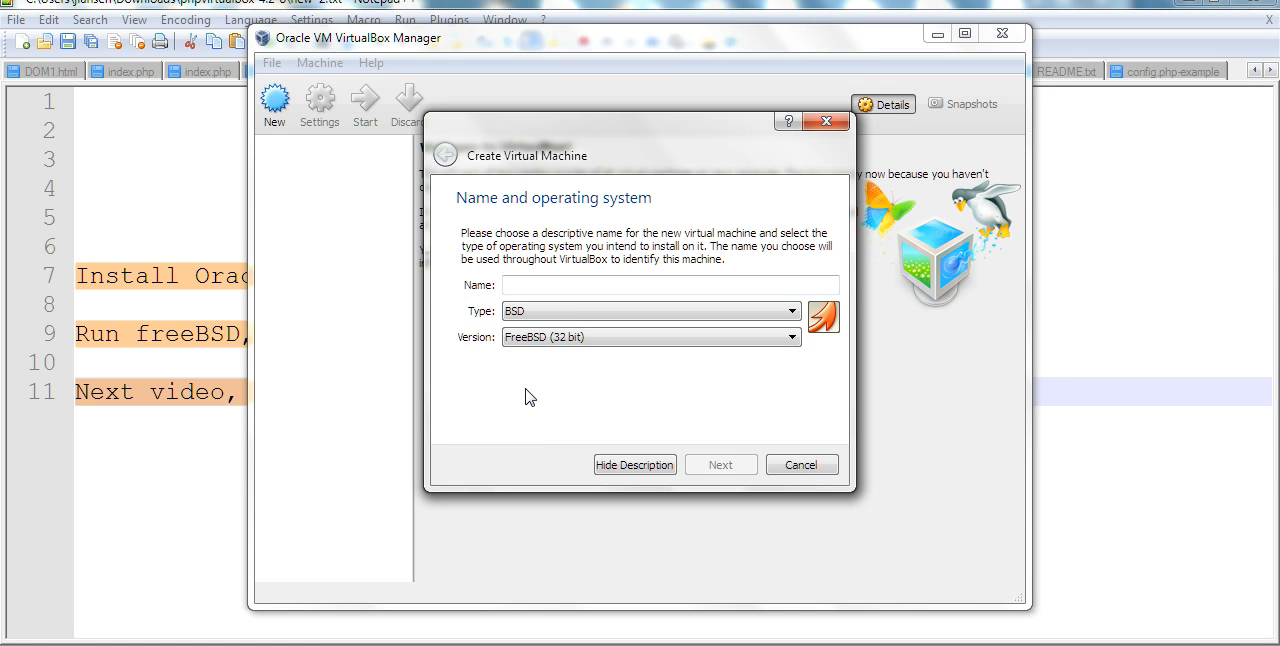
pyautogui.moveTo(407, 464)
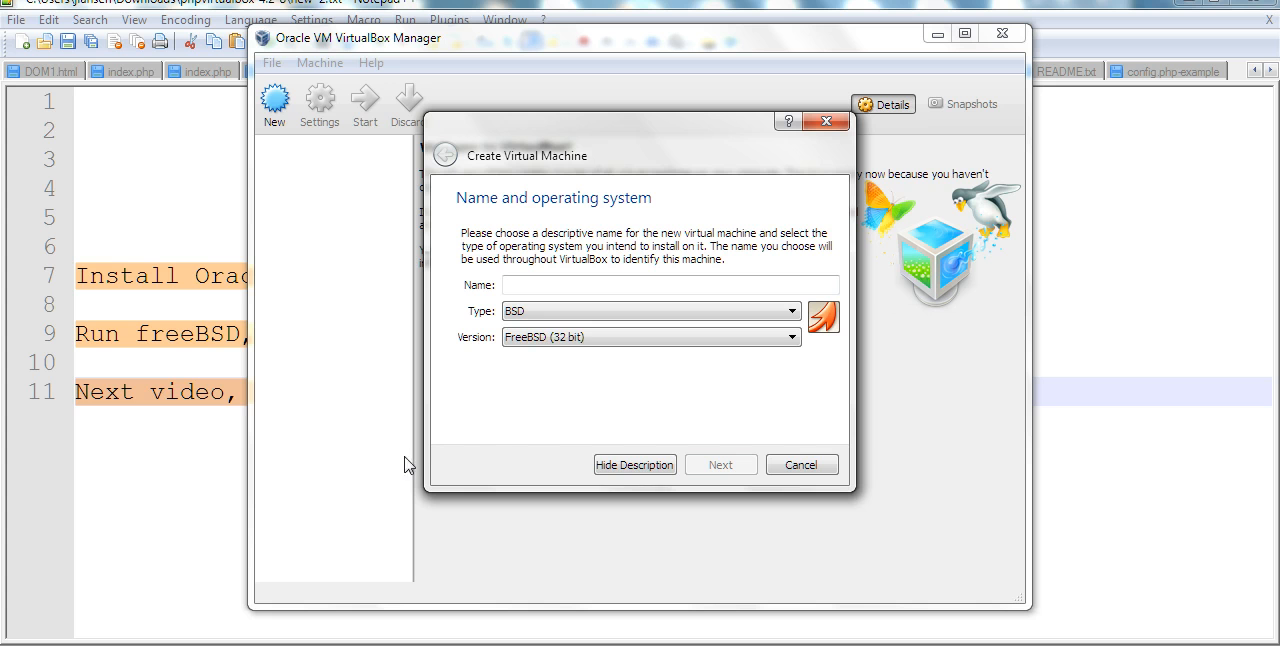
pyautogui.moveTo(695, 442)
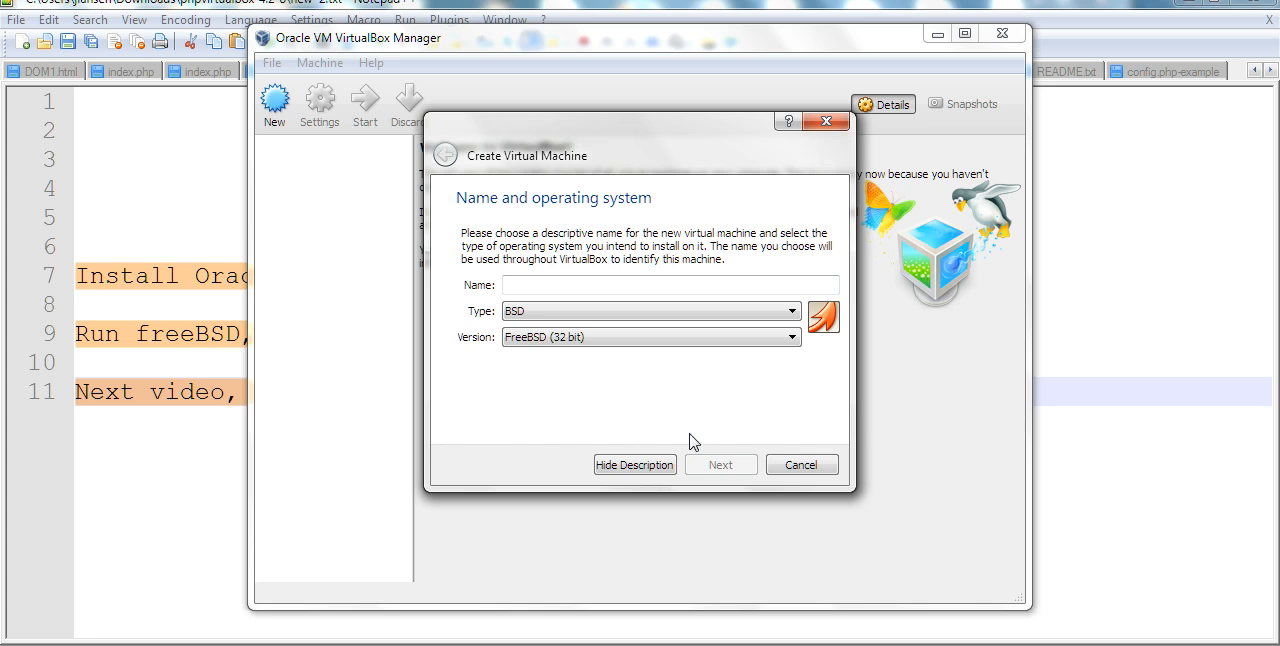
pyautogui.moveTo(305, 179)
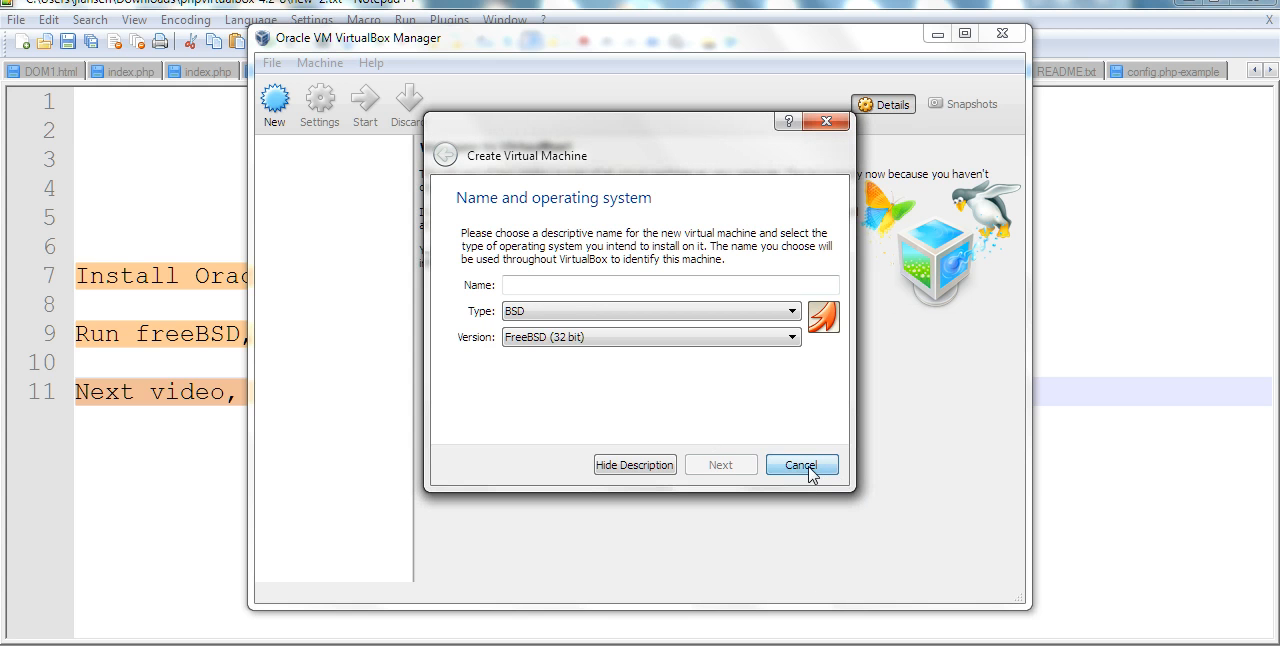
pyautogui.click(801, 464)
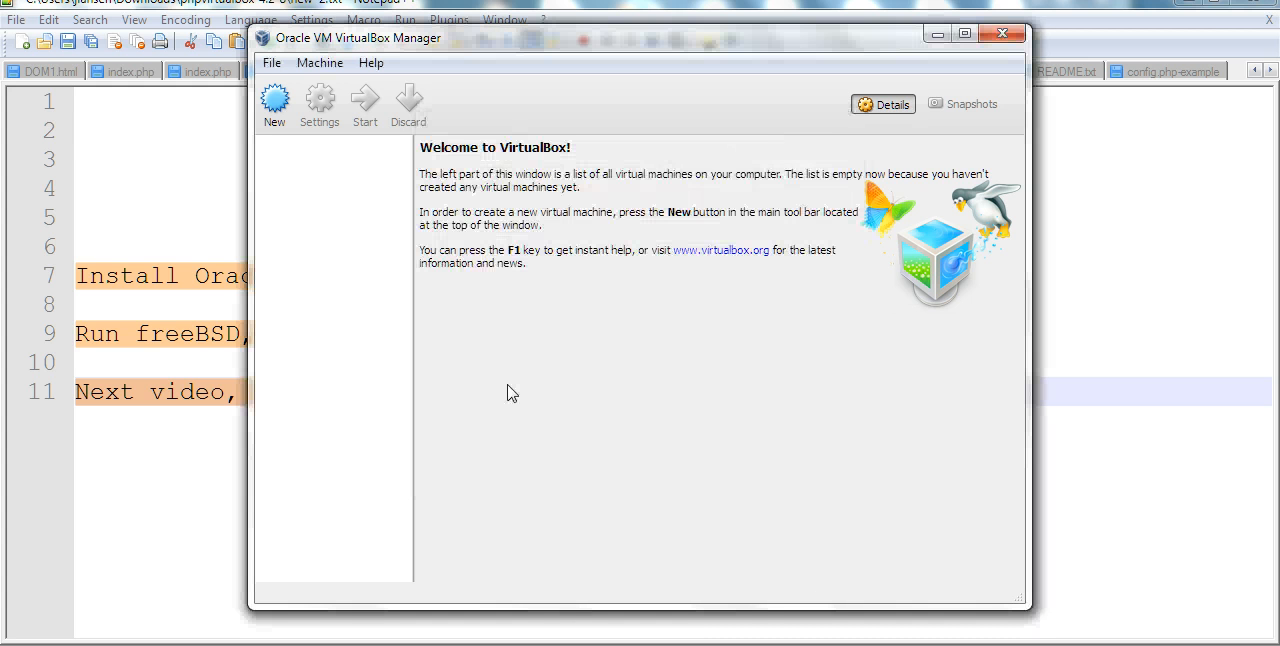